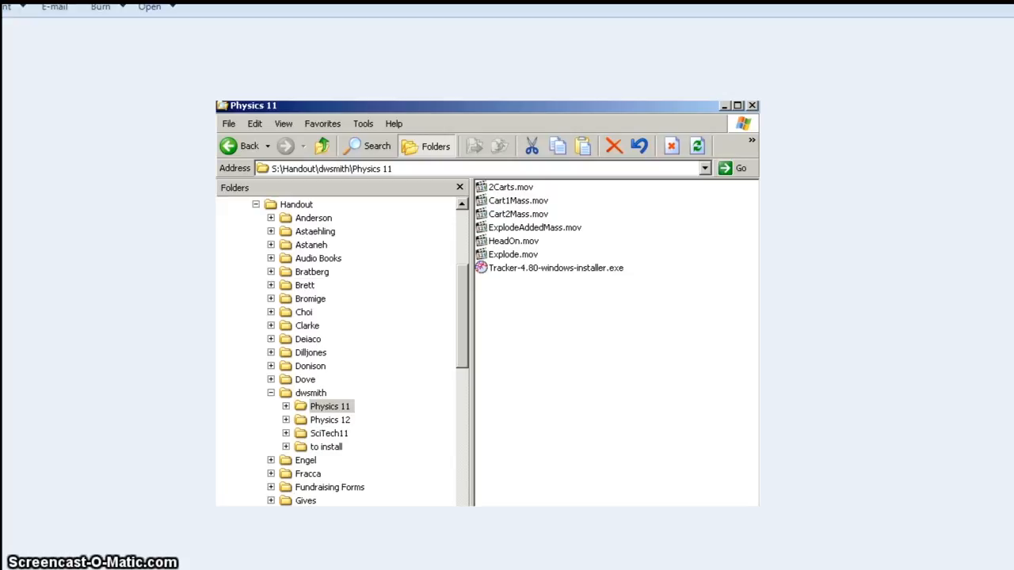
Open the KINGSTON urDrive (J:) flash drive with the cart videos and Tracker installer
left_click(739, 105)
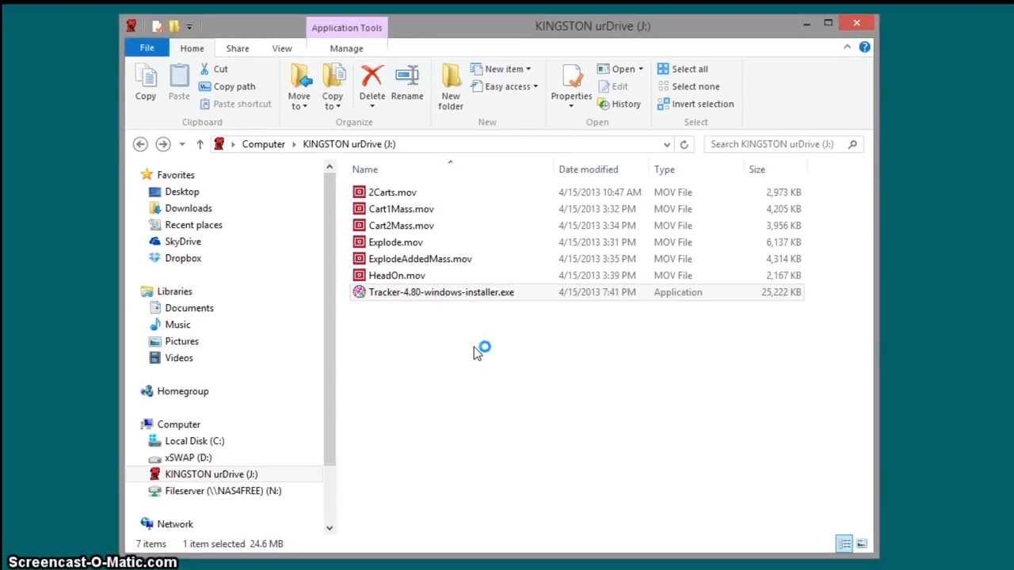
Install Tracker 4.80 with Xuggle, excluding Videos and Experiments, and decline the restart
double_click(442, 292)
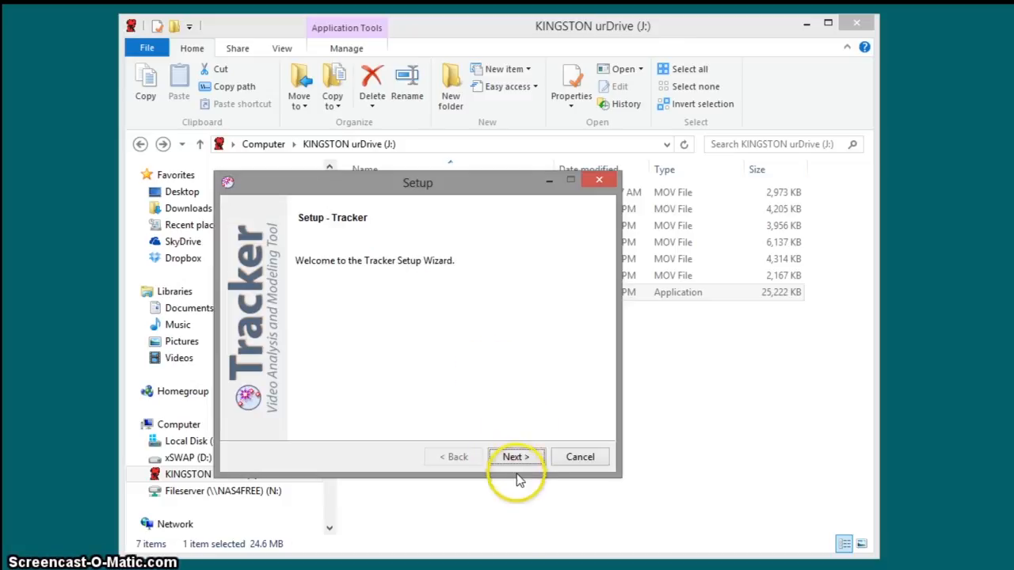
left_click(516, 457)
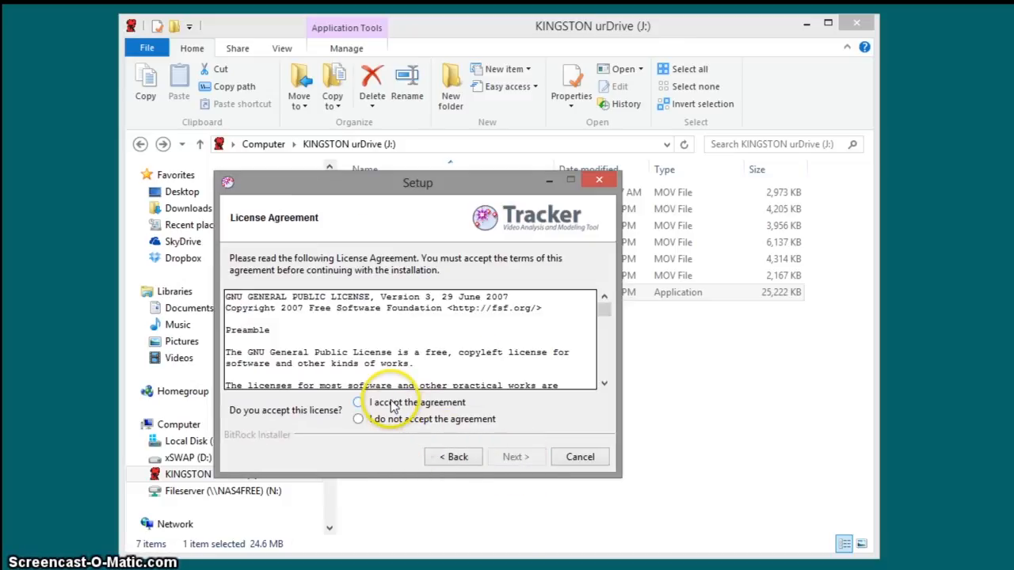
left_click(516, 457)
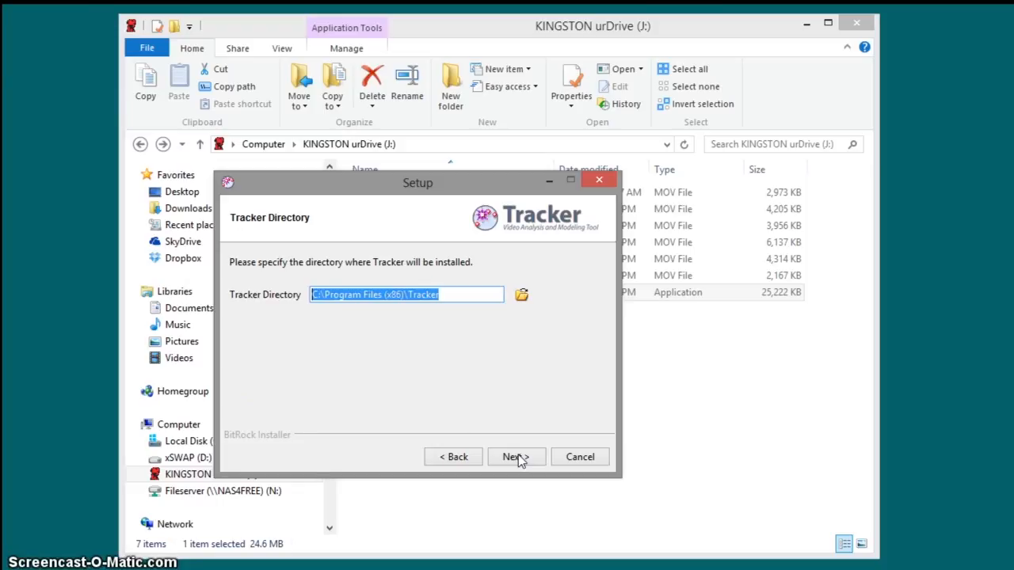
left_click(515, 458)
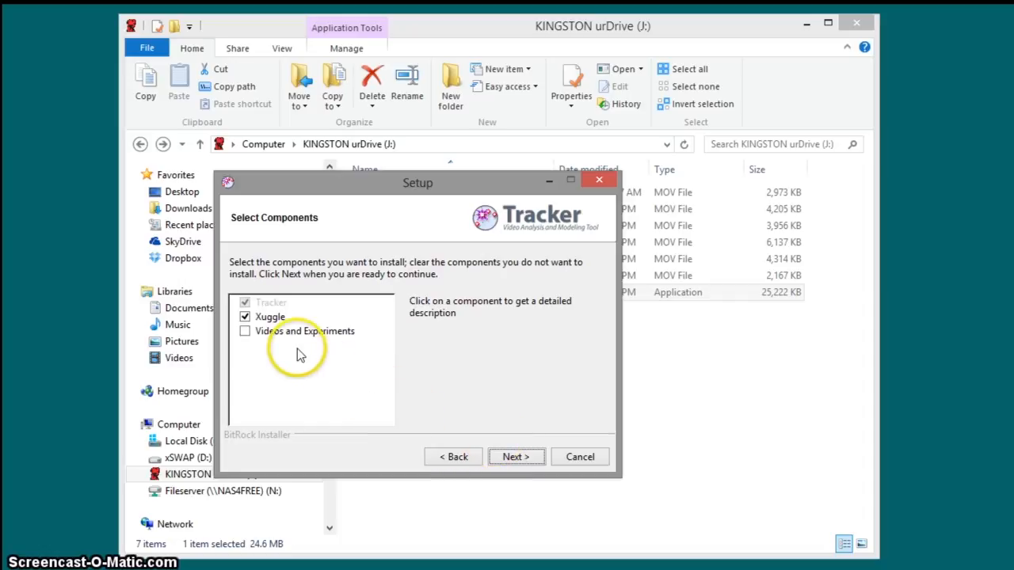
left_click(245, 331)
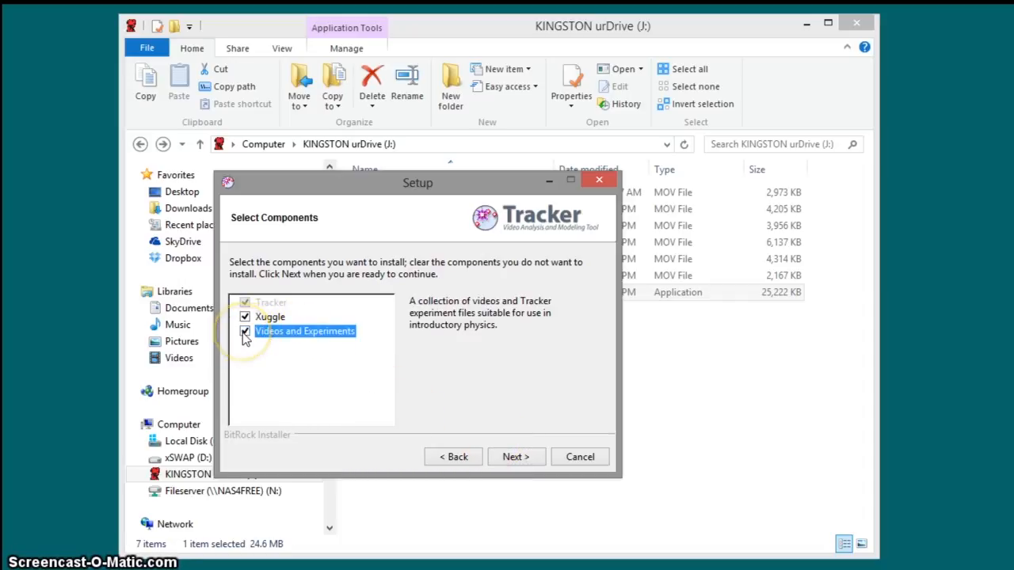
left_click(245, 331)
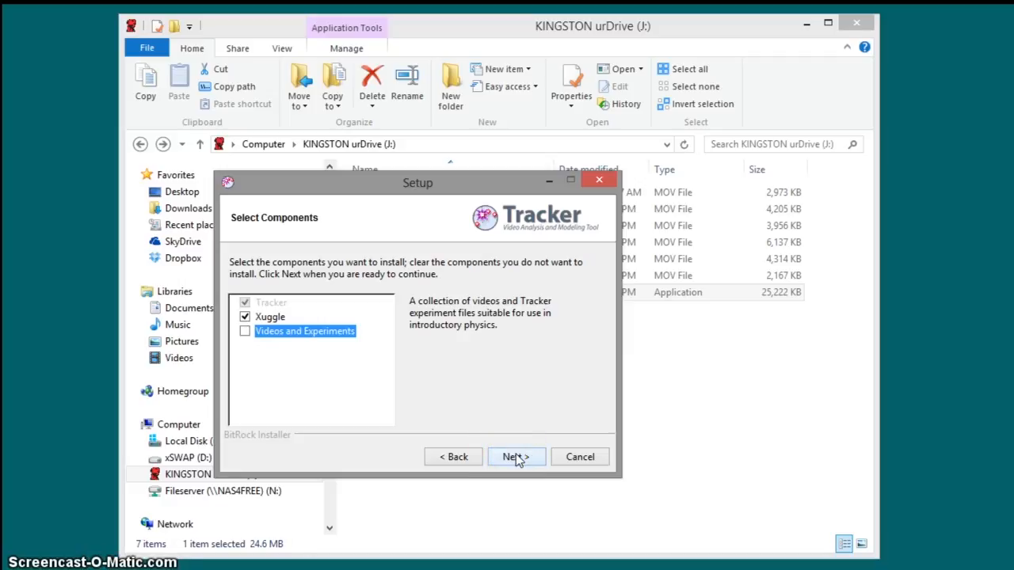
left_click(516, 456)
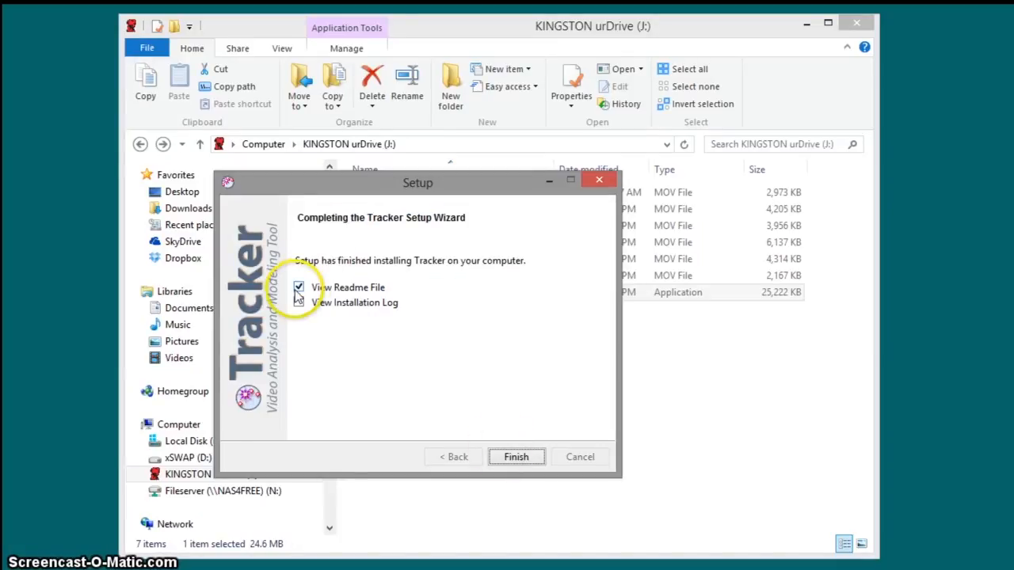
left_click(516, 456)
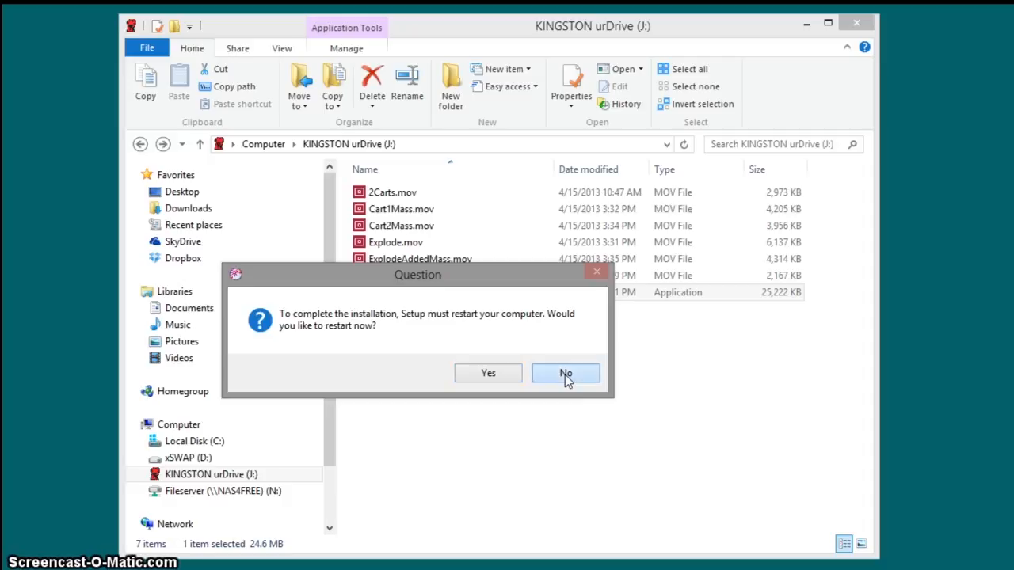
left_click(566, 373)
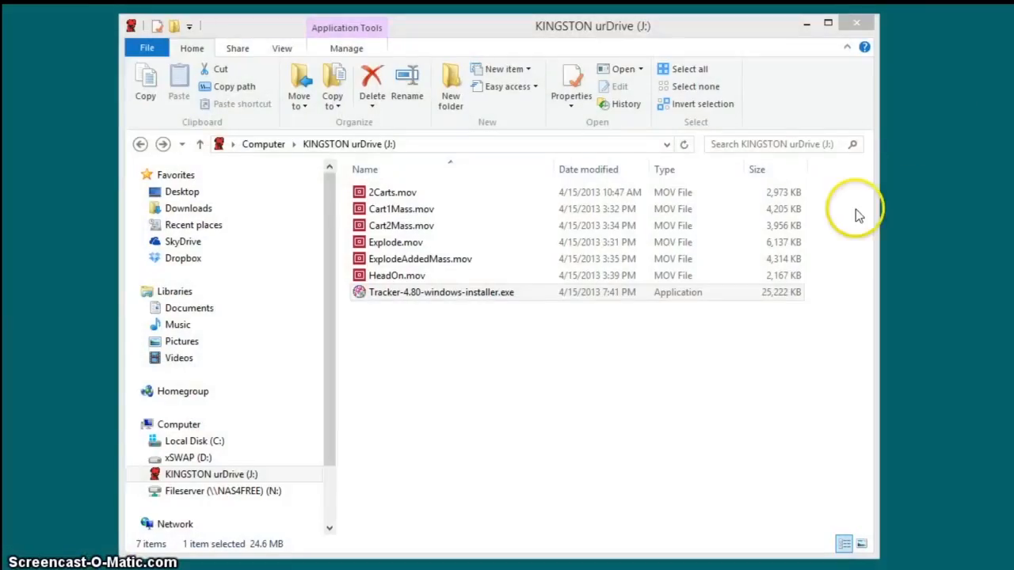
Launch Tracker from its desktop shortcut
double_click(441, 292)
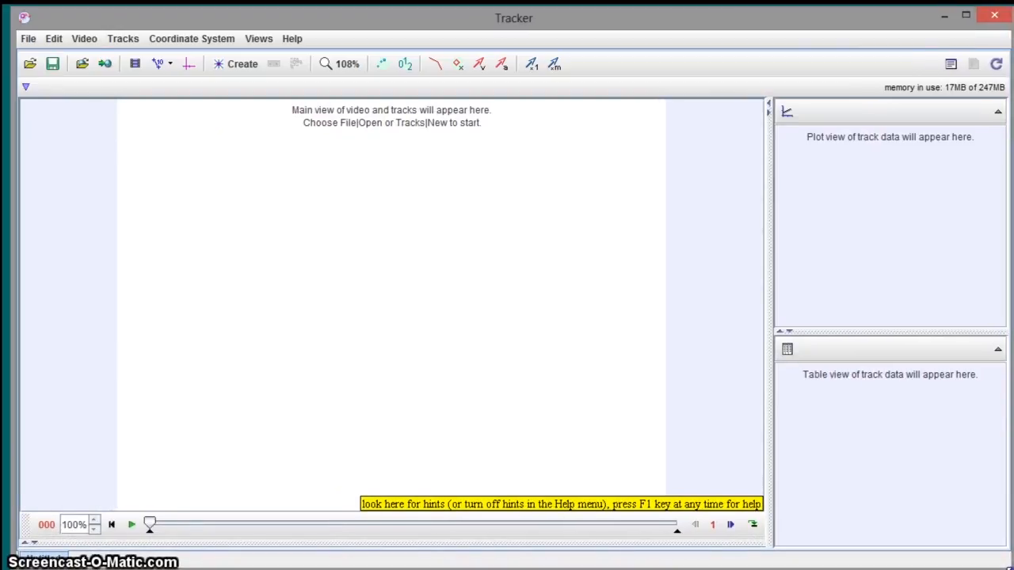
mouse_move(182, 192)
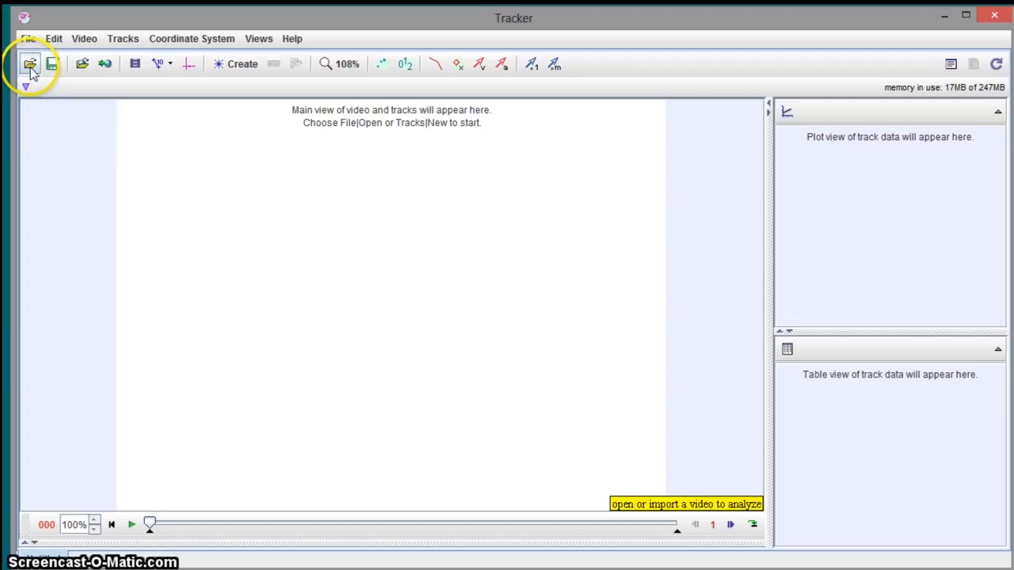
Open 2Carts.mov from the KINGSTON urDrive (J:) drive
left_click(28, 38)
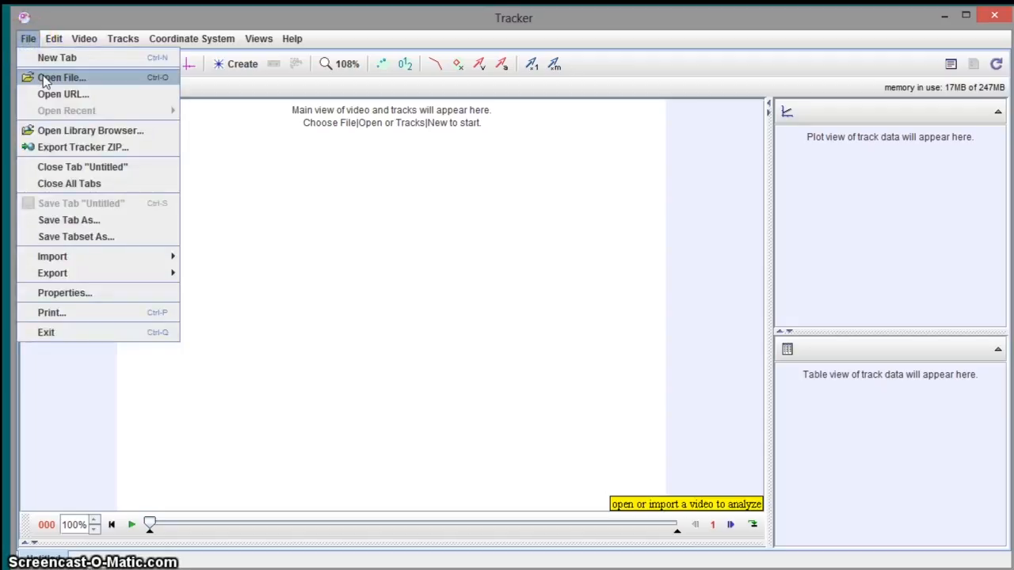
left_click(61, 77)
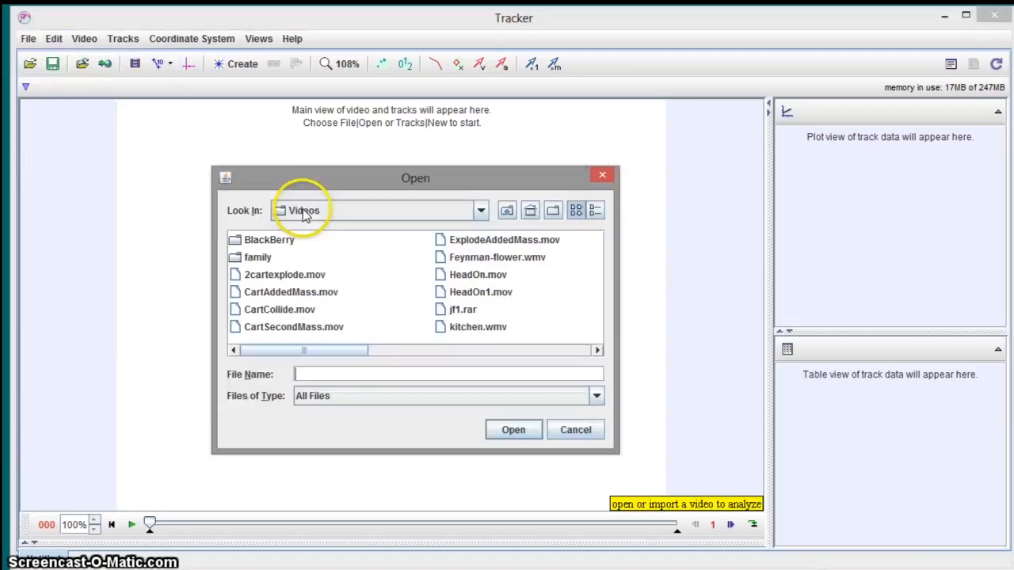
left_click(480, 210)
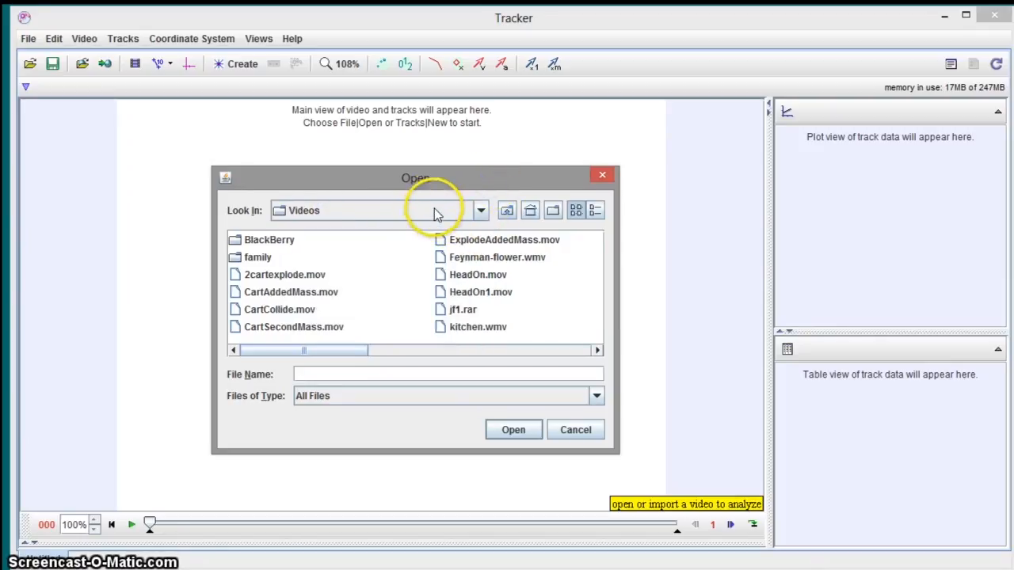
mouse_move(487, 234)
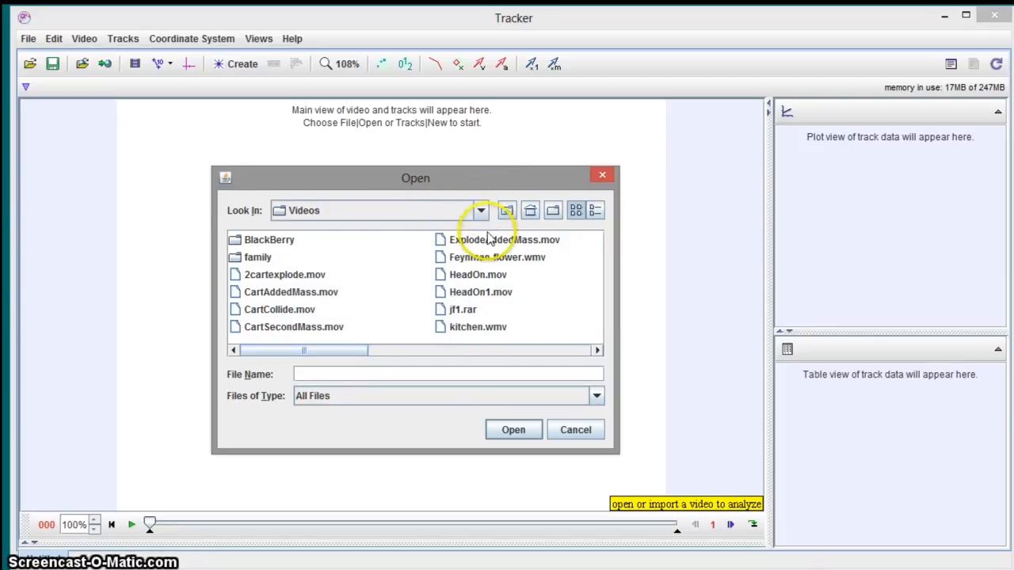
left_click(480, 210)
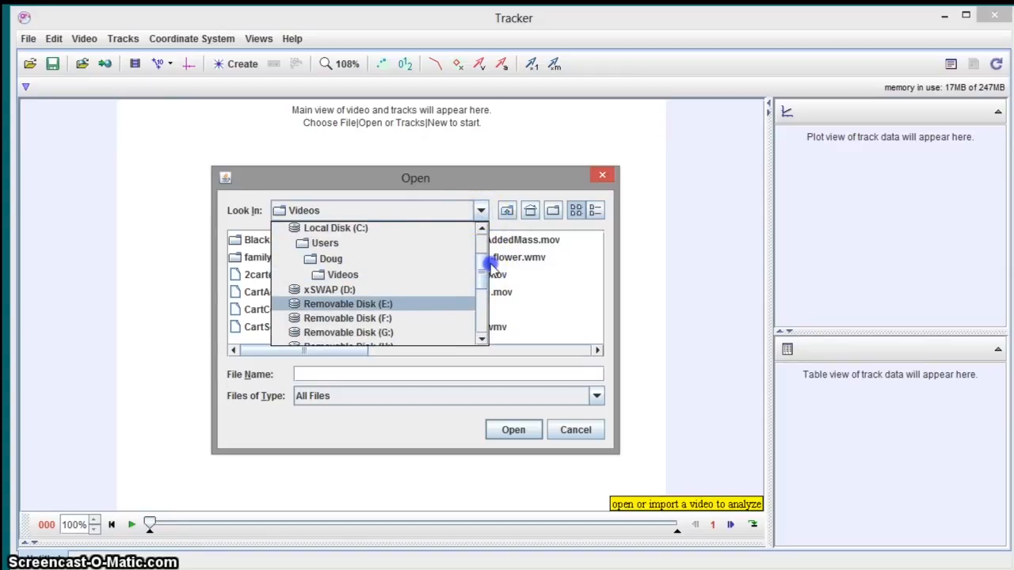
left_click(349, 332)
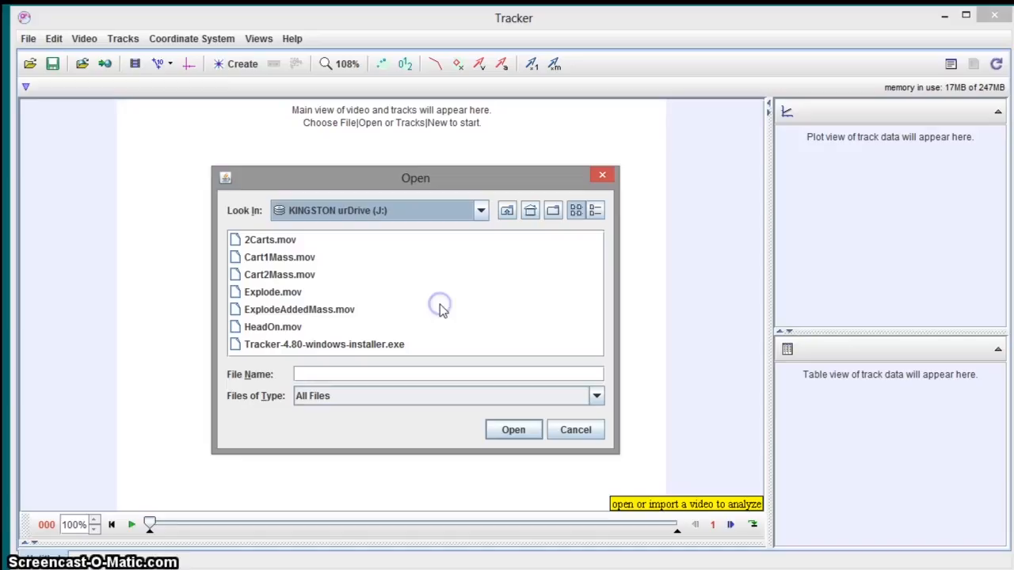
left_click(270, 239)
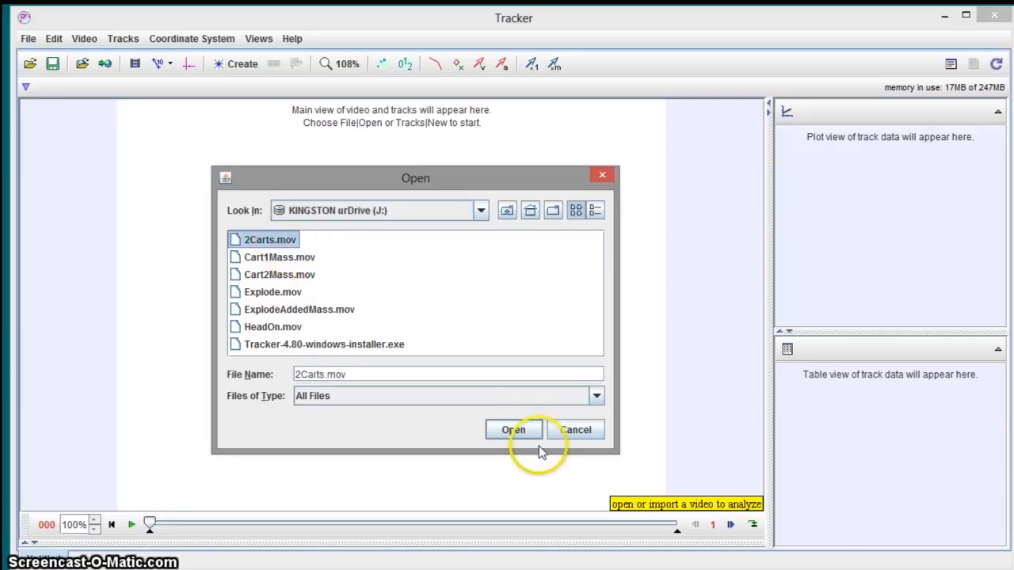
left_click(513, 429)
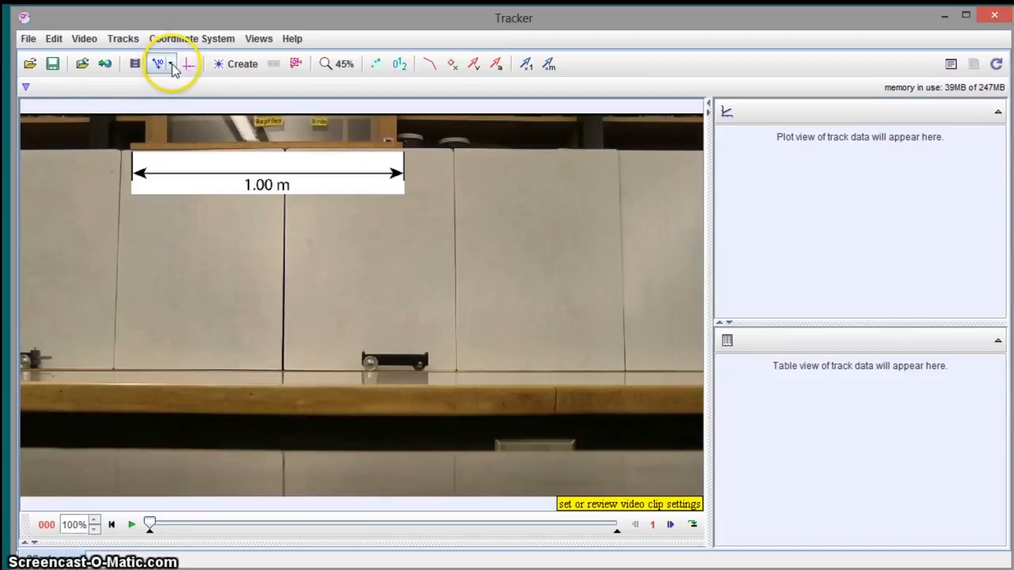
Add a calibration stick spanning the 1.00 m reference bar, length 100.0
left_click(159, 64)
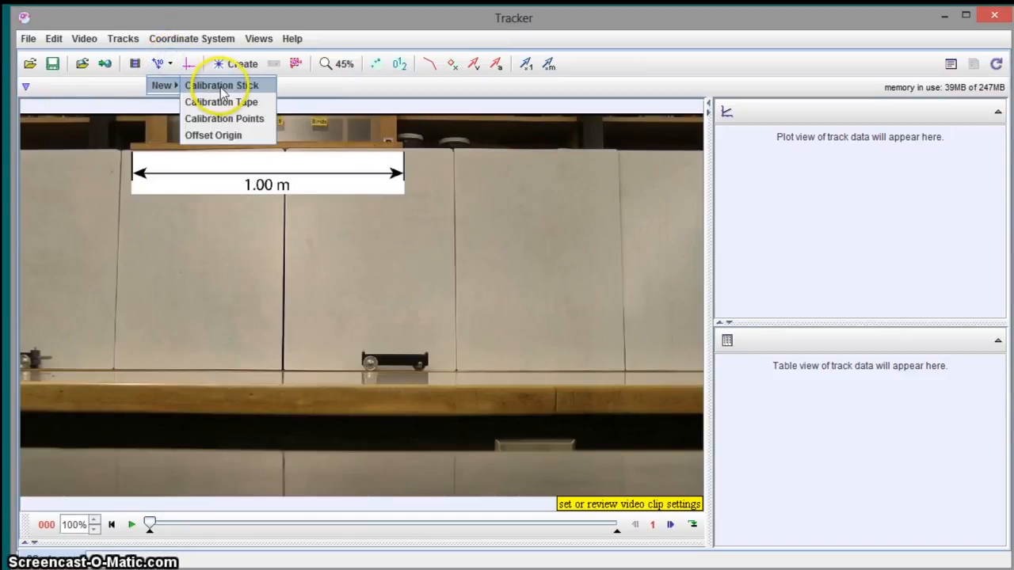
left_click(220, 85)
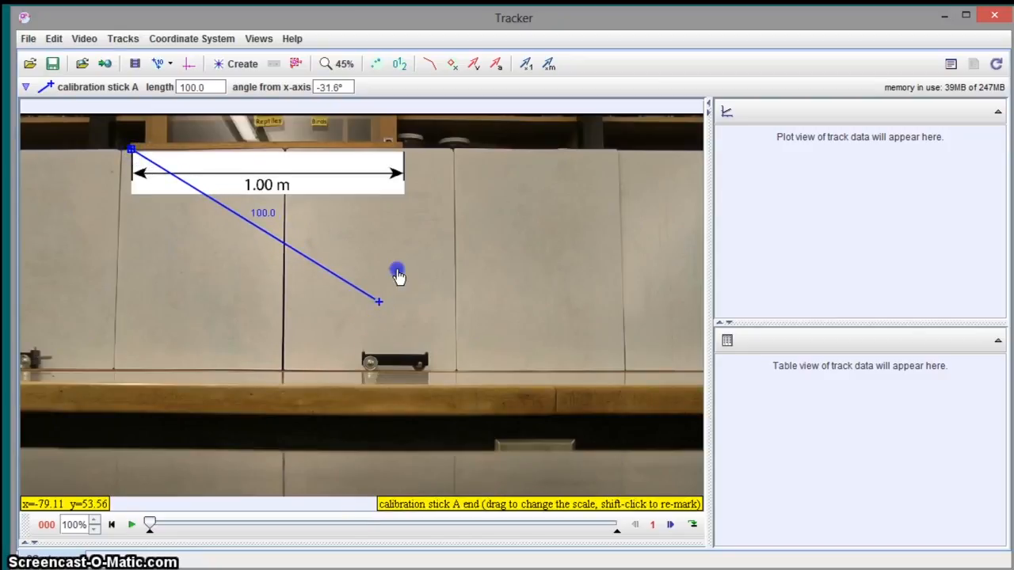
left_click_drag(378, 301, 402, 149)
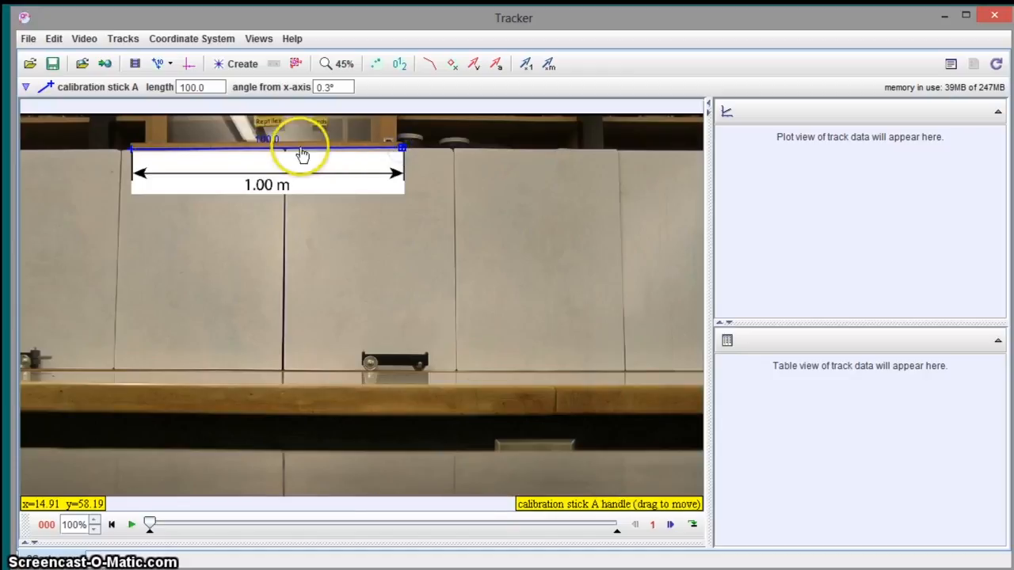
left_click(267, 139)
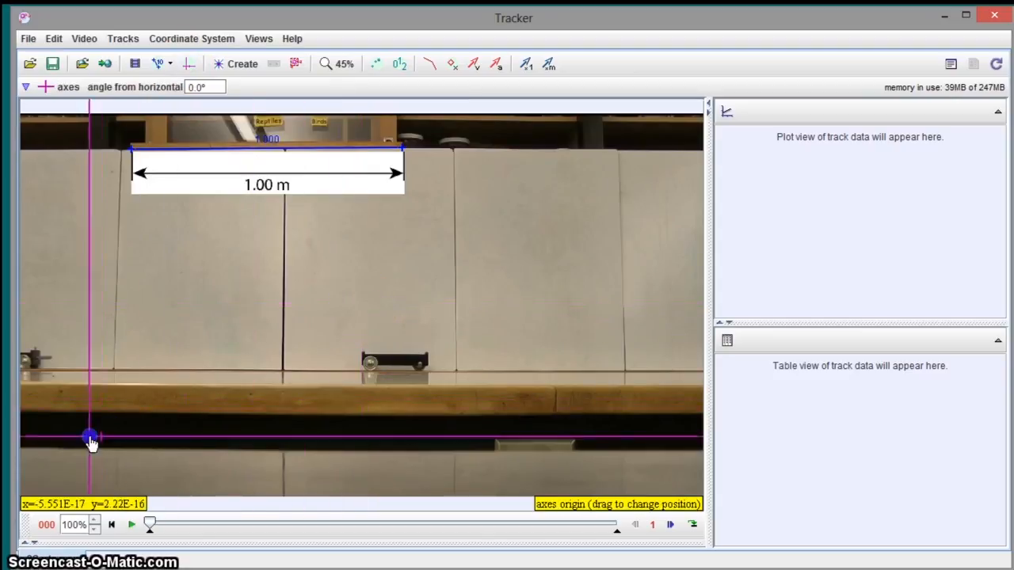
Move the axes origin to the lower left and play through the collision
left_click_drag(91, 437, 39, 478)
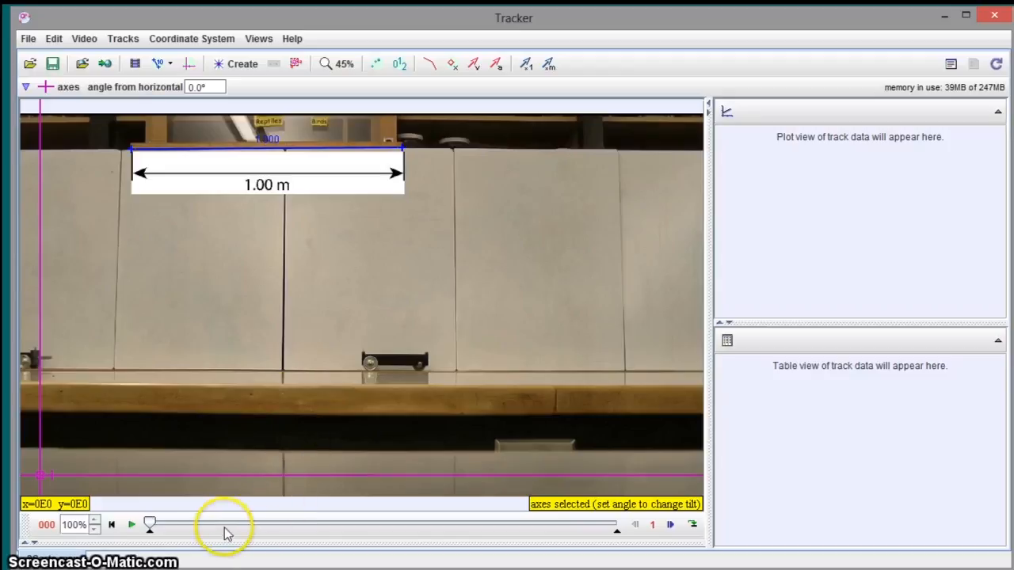
left_click(132, 525)
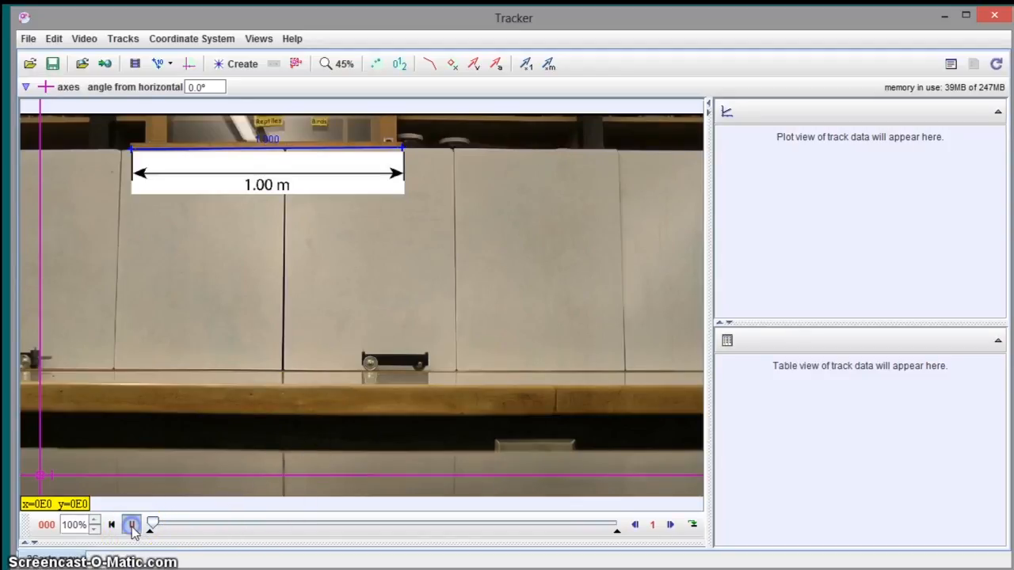
left_click(133, 525)
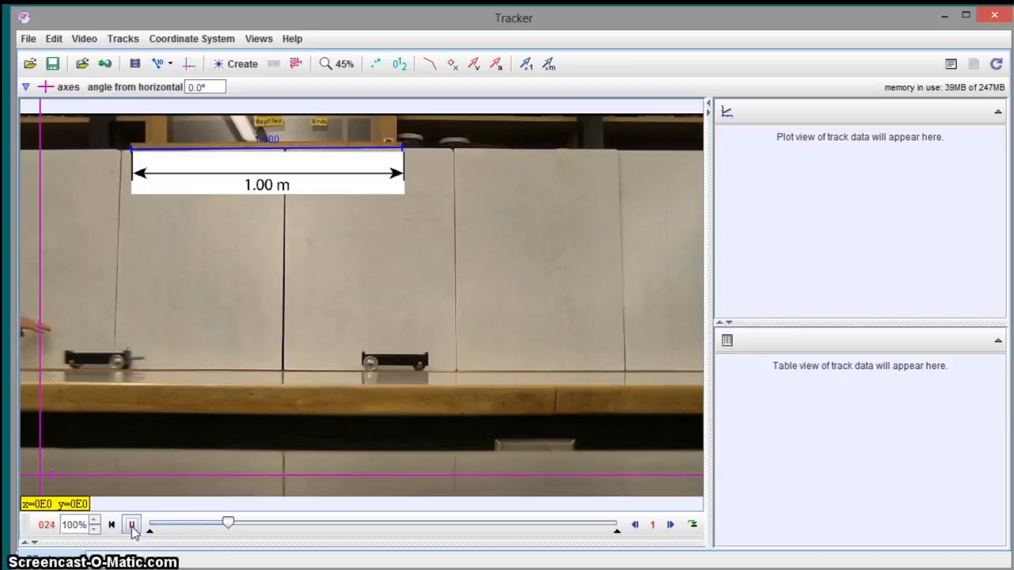
left_click(132, 525)
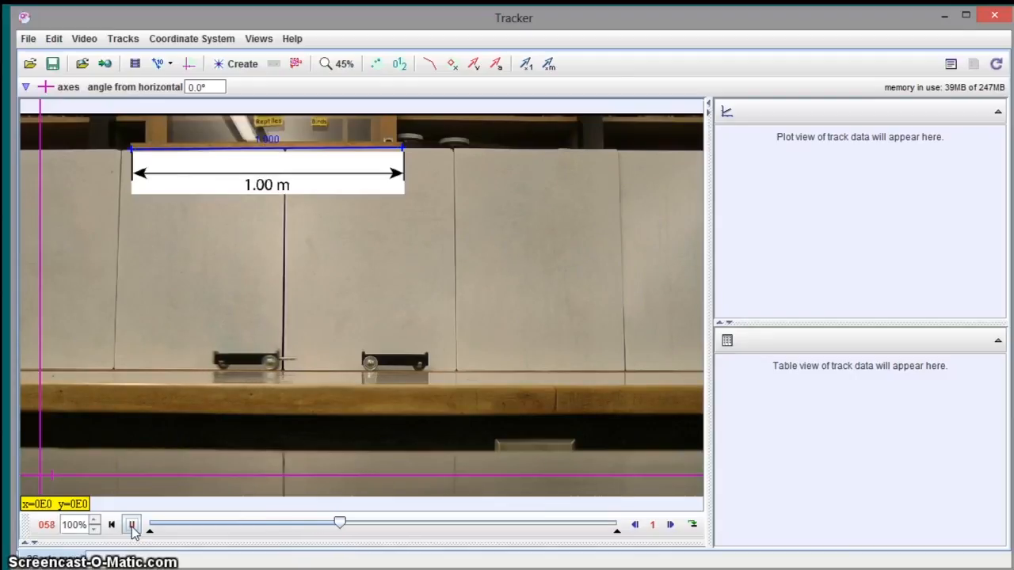
left_click(132, 524)
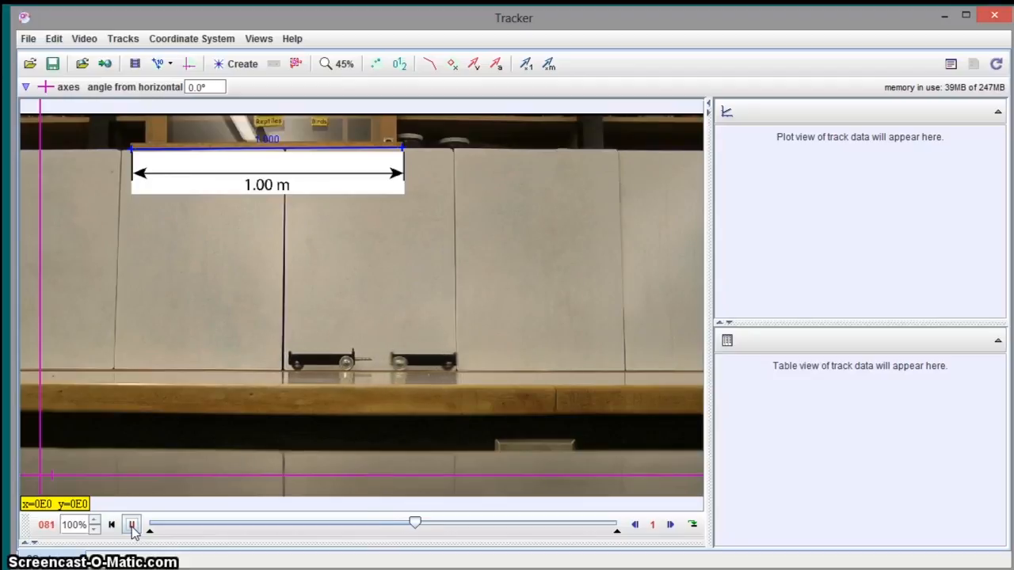
left_click(131, 524)
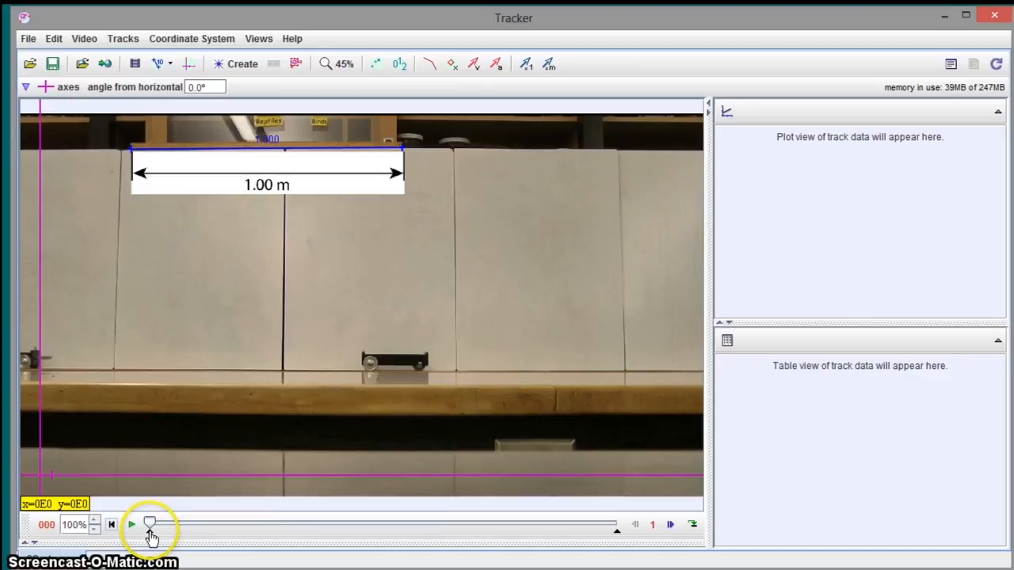
Rewind and play the clip to watch the carts' motion
left_click_drag(150, 524, 294, 527)
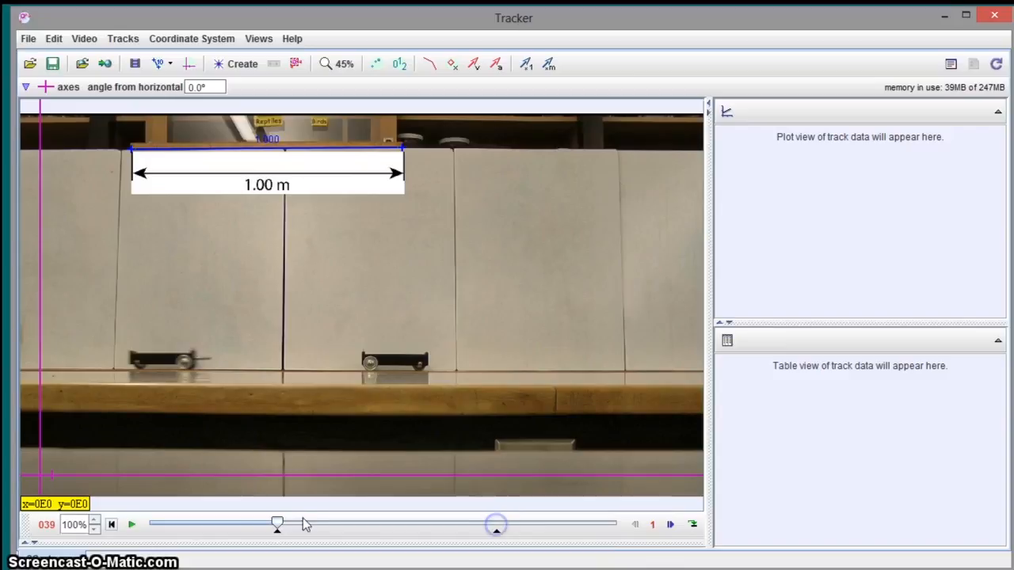
mouse_move(276, 525)
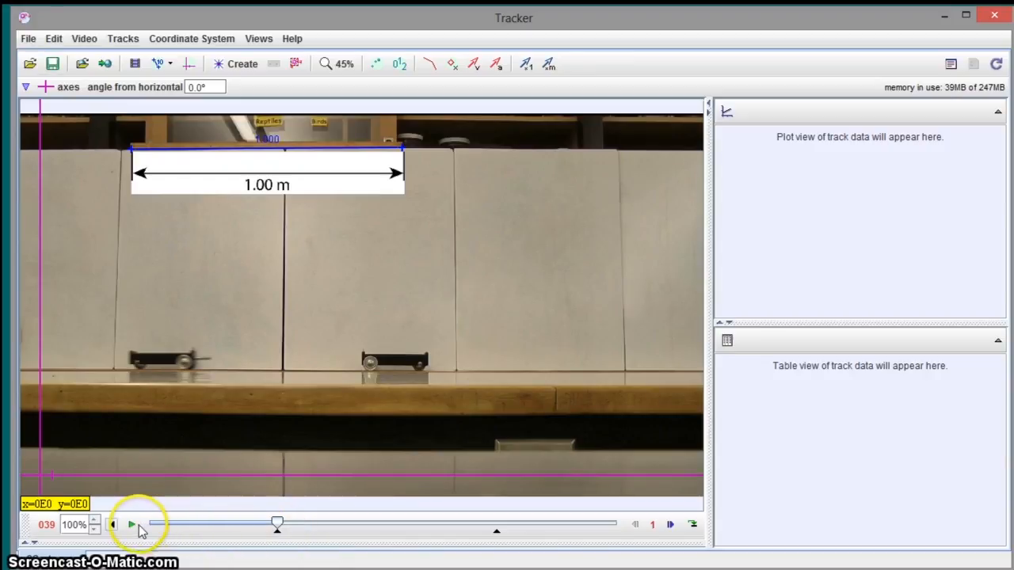
left_click(131, 524)
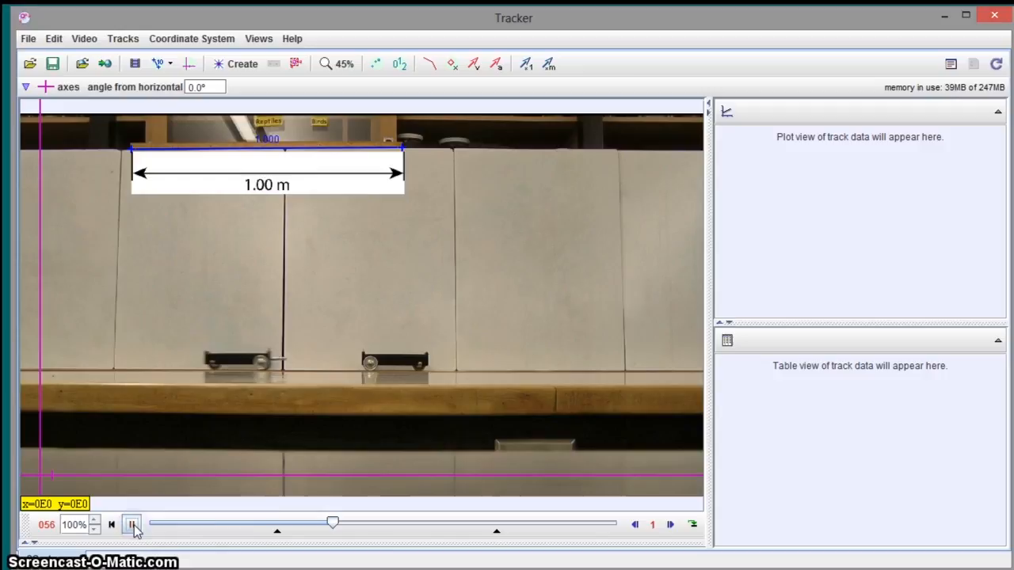
left_click(132, 524)
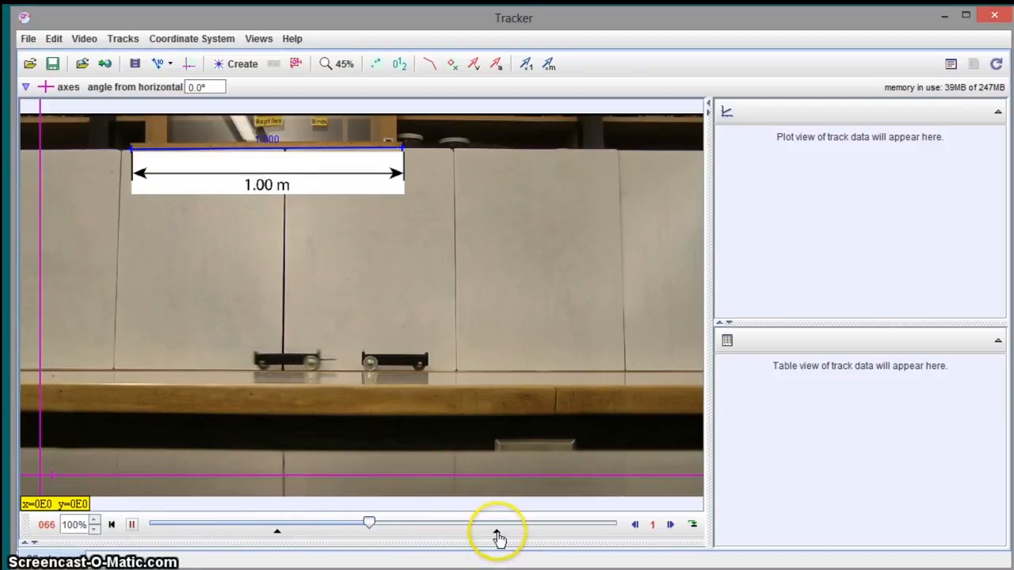
left_click_drag(369, 522, 404, 522)
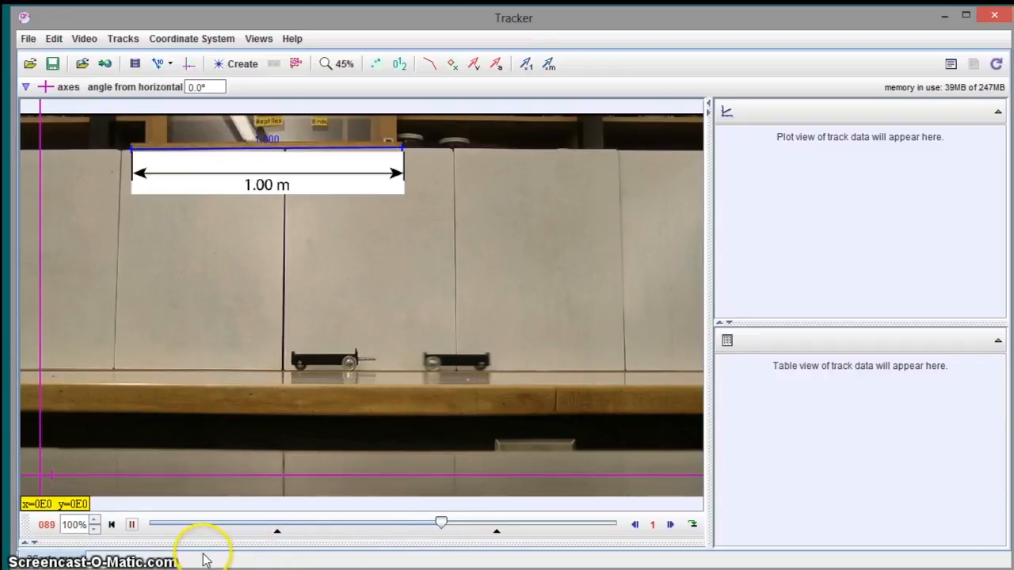
left_click(132, 525)
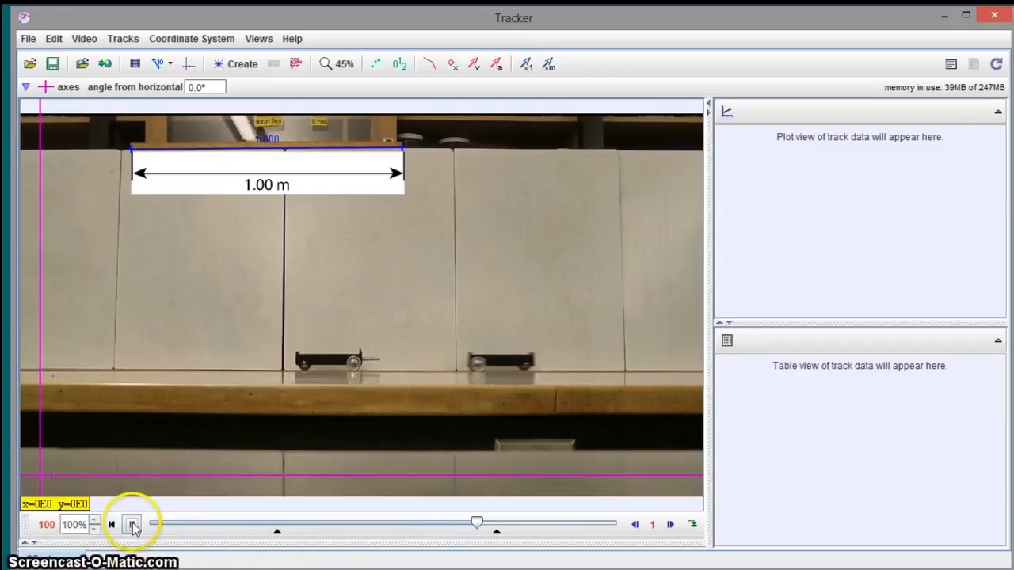
left_click(133, 525)
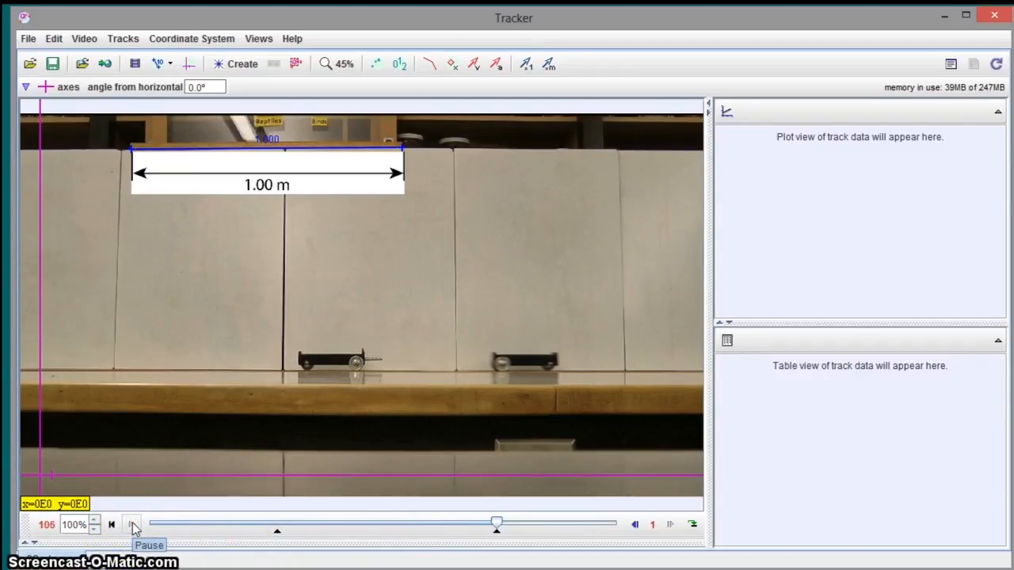
Trim the clip to frames 51–92, replay it, and return to its first frame
left_click_drag(496, 522, 278, 523)
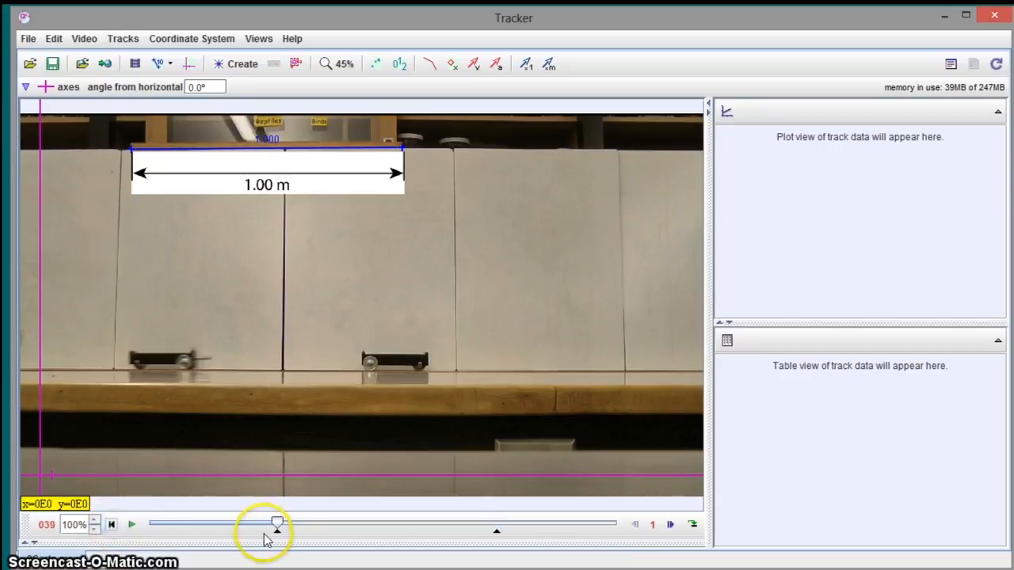
left_click_drag(277, 524, 317, 524)
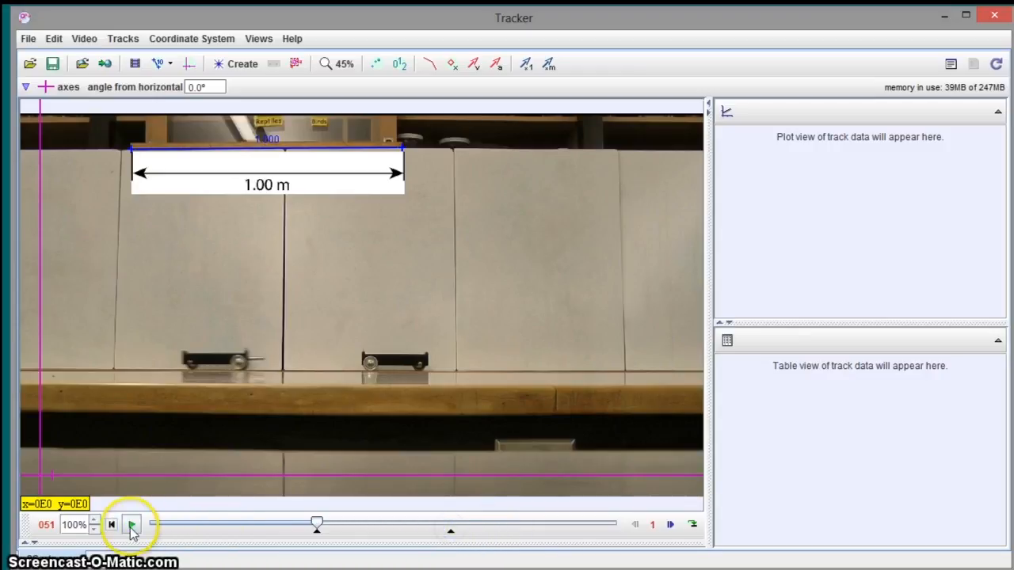
left_click(132, 524)
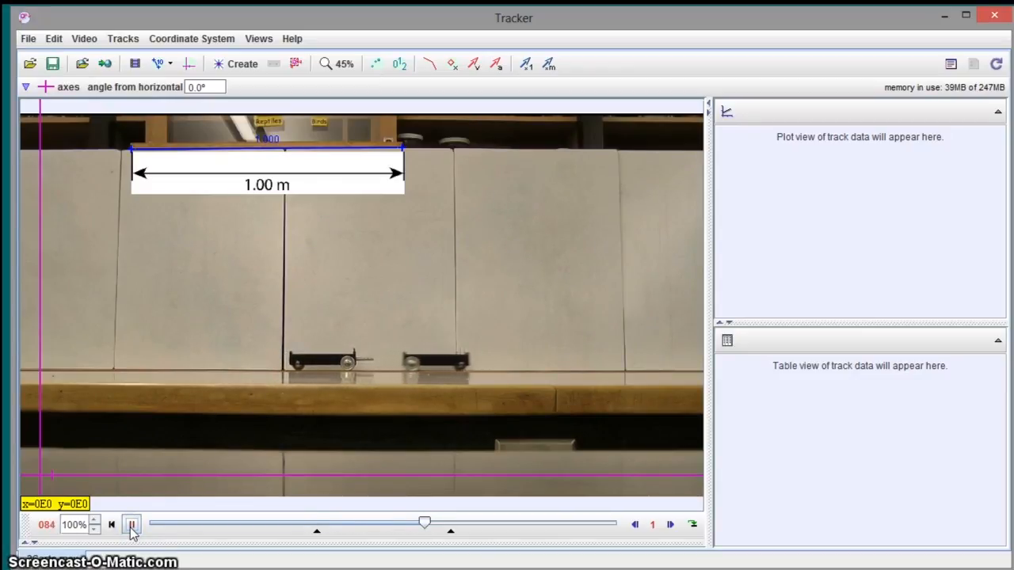
left_click(132, 525)
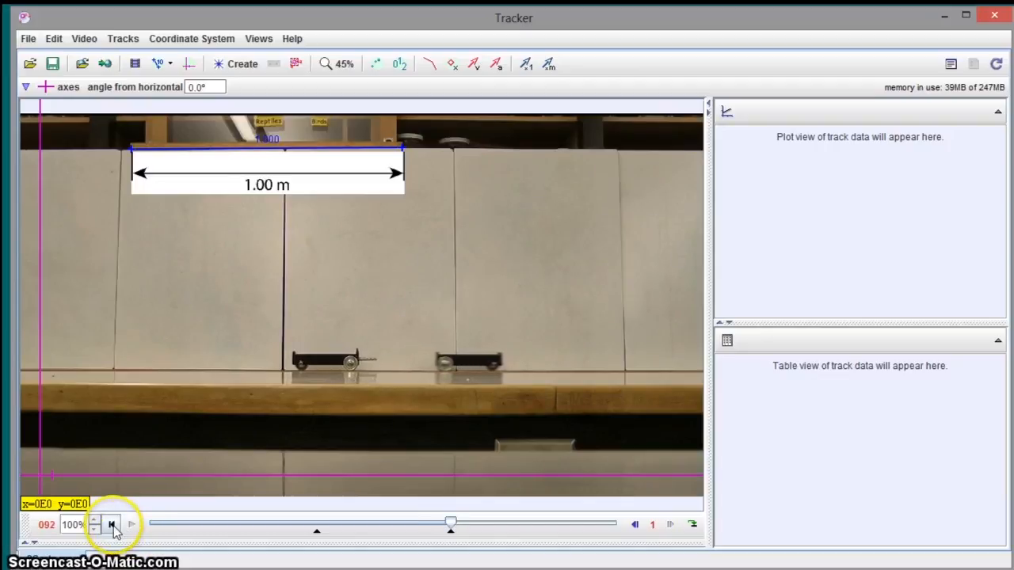
left_click(111, 524)
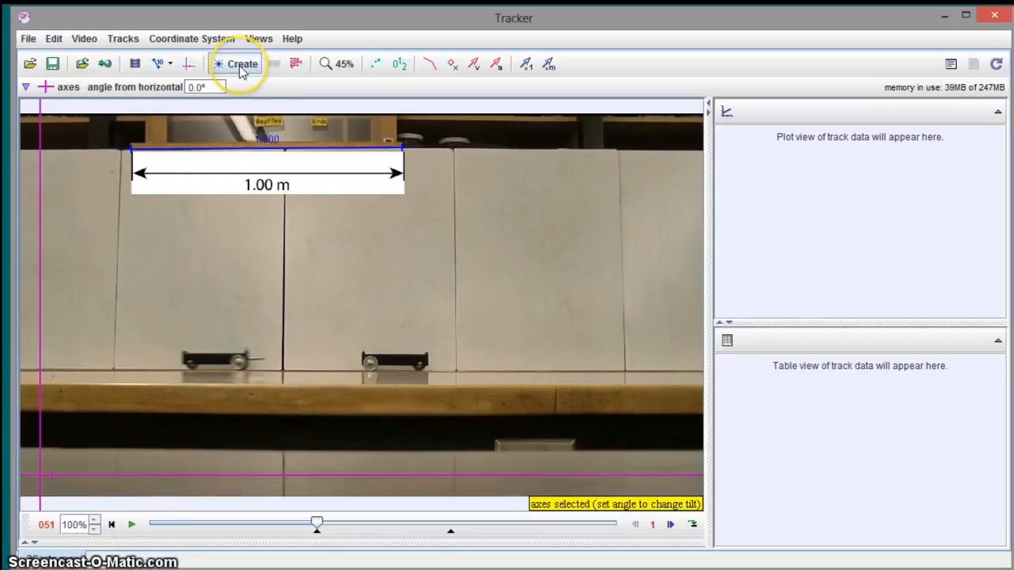
mouse_move(242, 64)
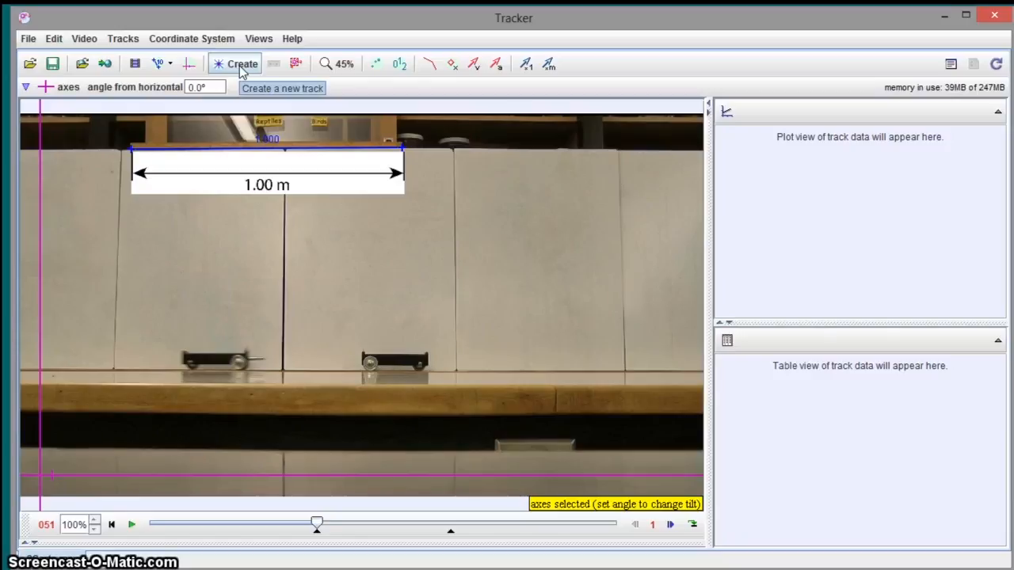
Create a new Point Mass track, mass A
left_click(241, 64)
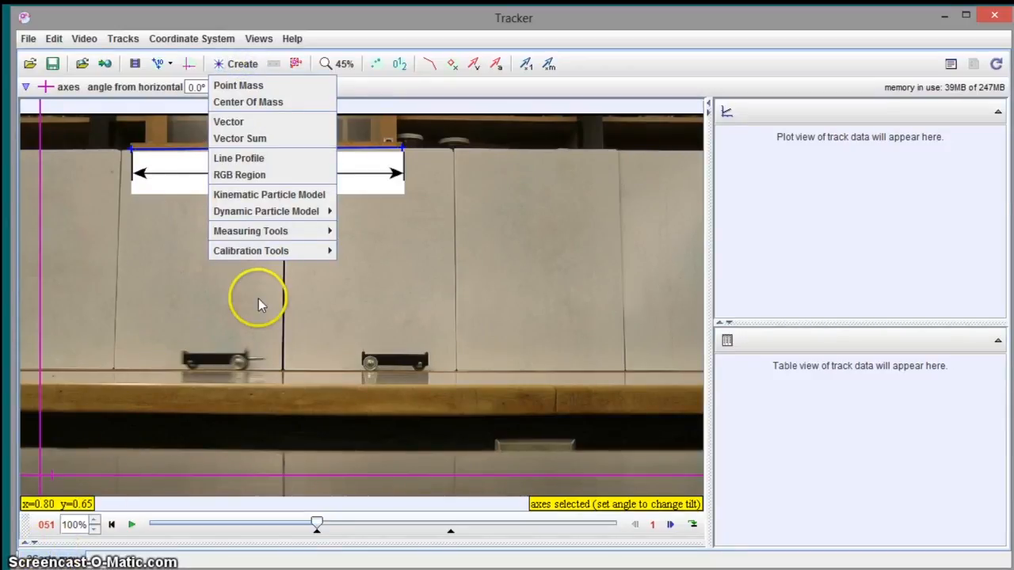
mouse_move(243, 87)
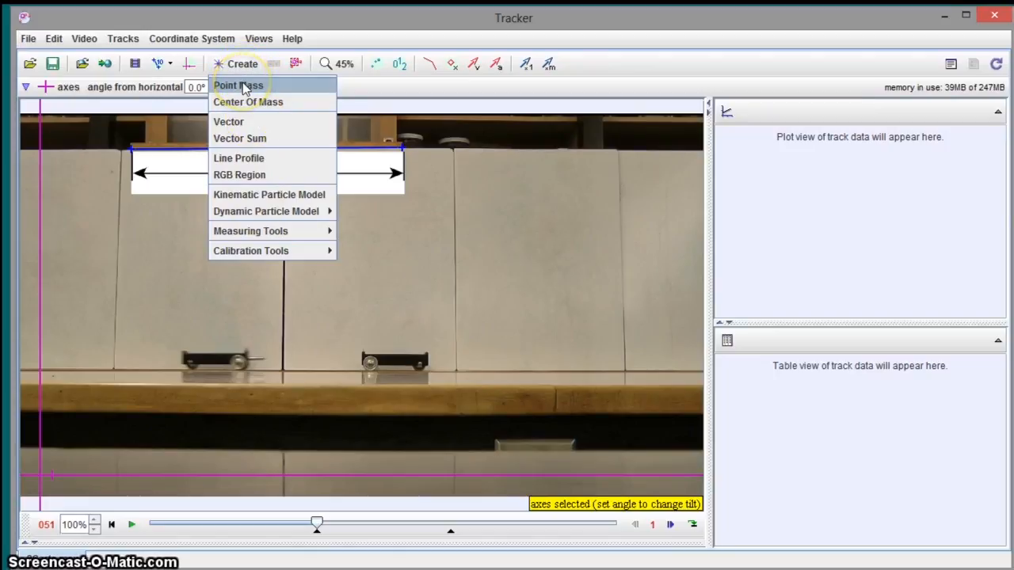
left_click(238, 85)
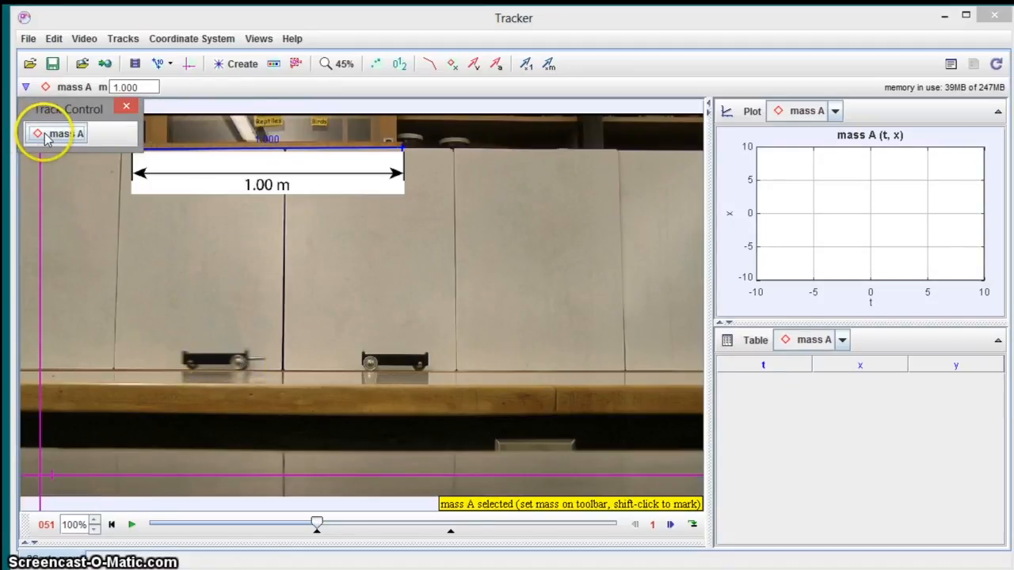
Define mass A's mass parameter m as 0.811
left_click(66, 133)
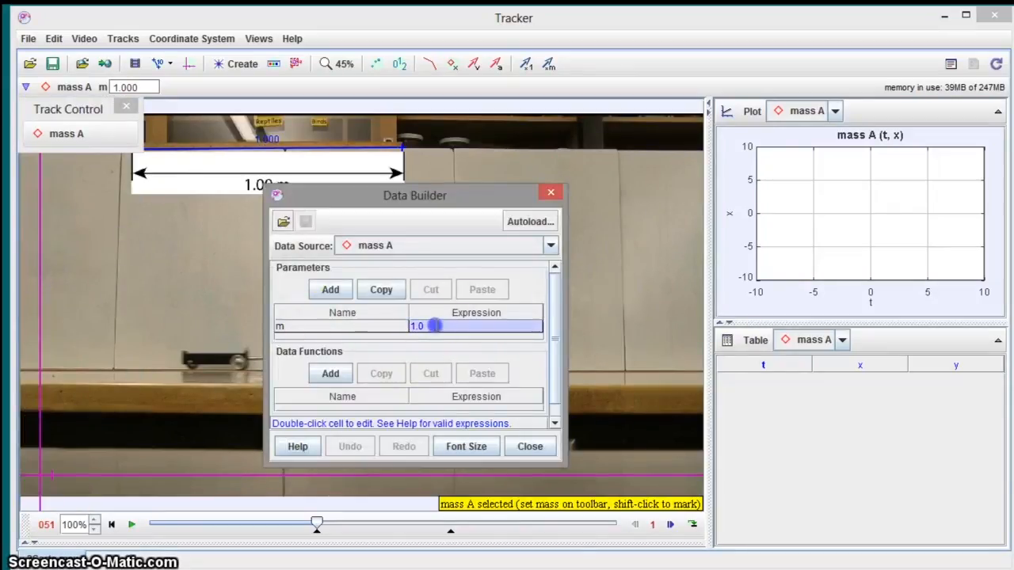
type(".8")
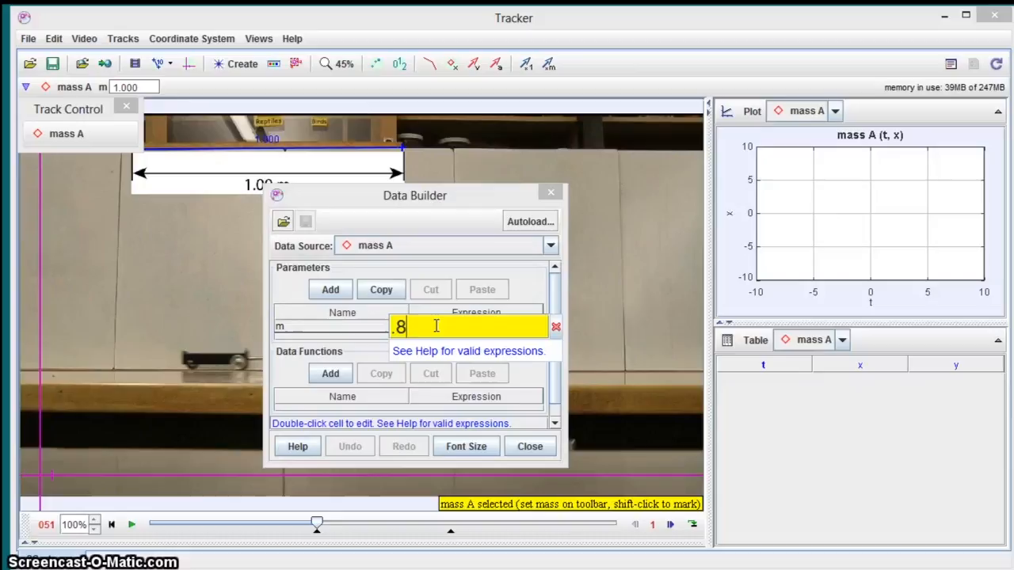
type("11")
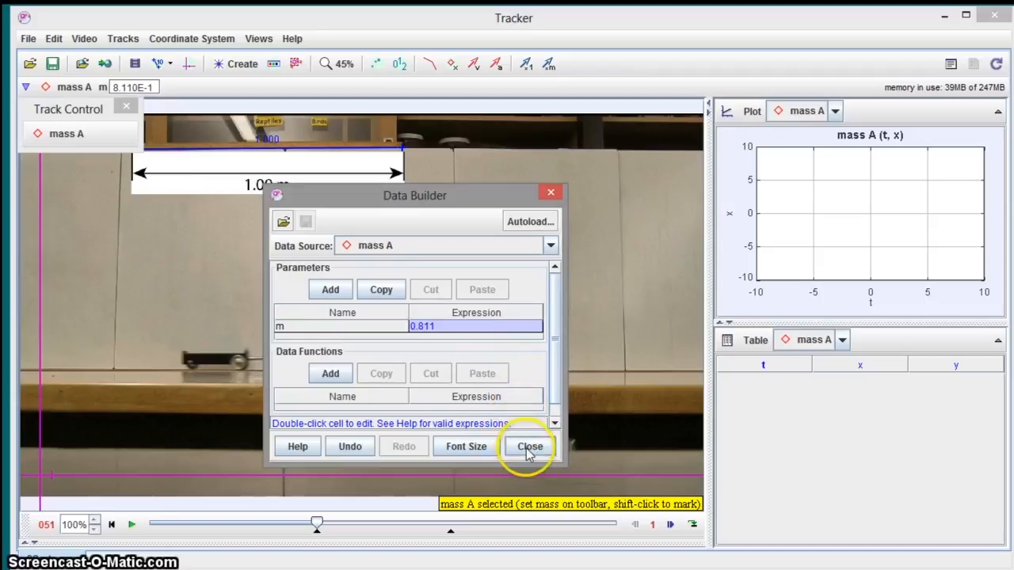
left_click(530, 446)
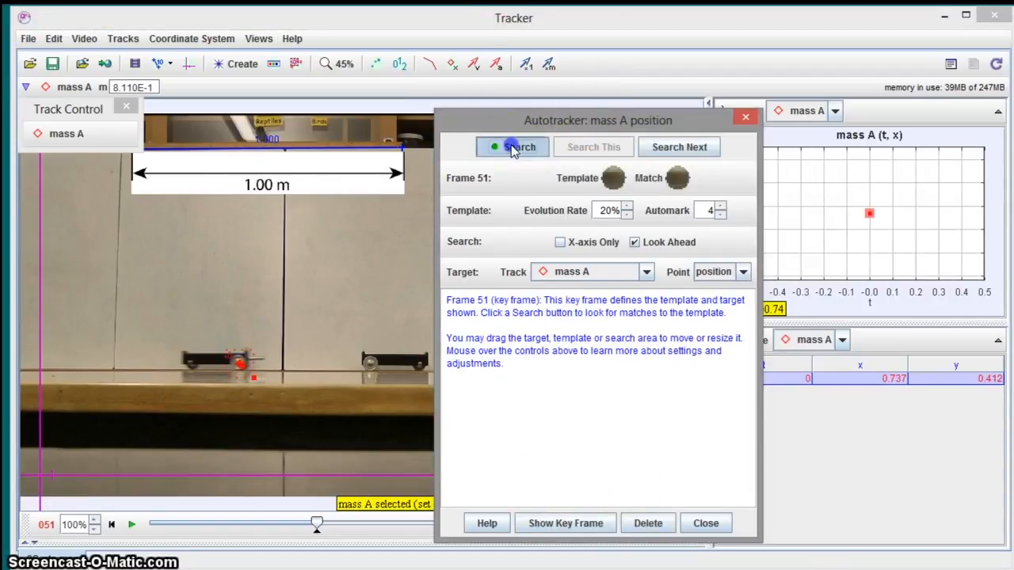
Autotrack mass A on the first cart through frame 92, then close the Autotracker
left_click(520, 147)
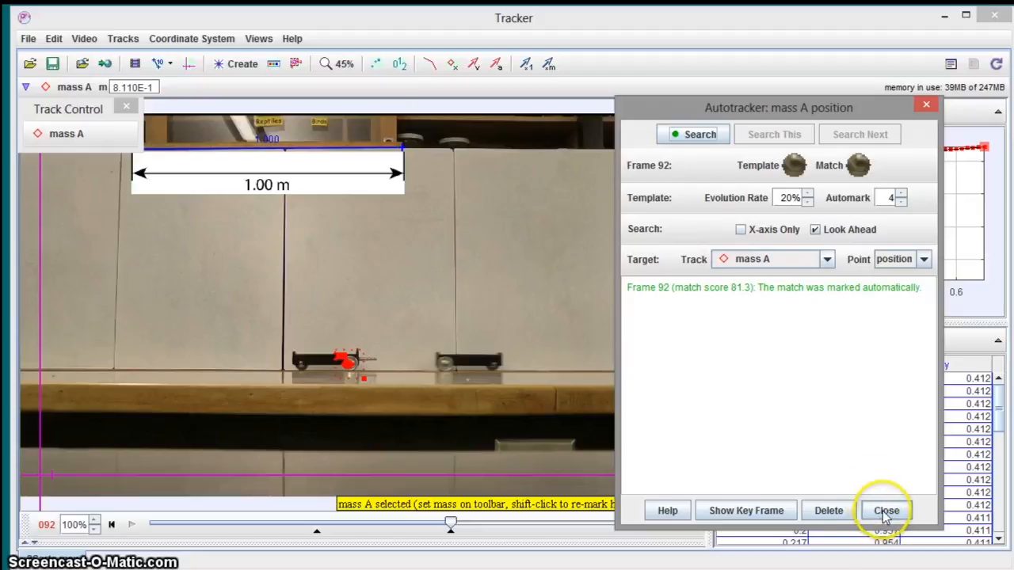
left_click(886, 510)
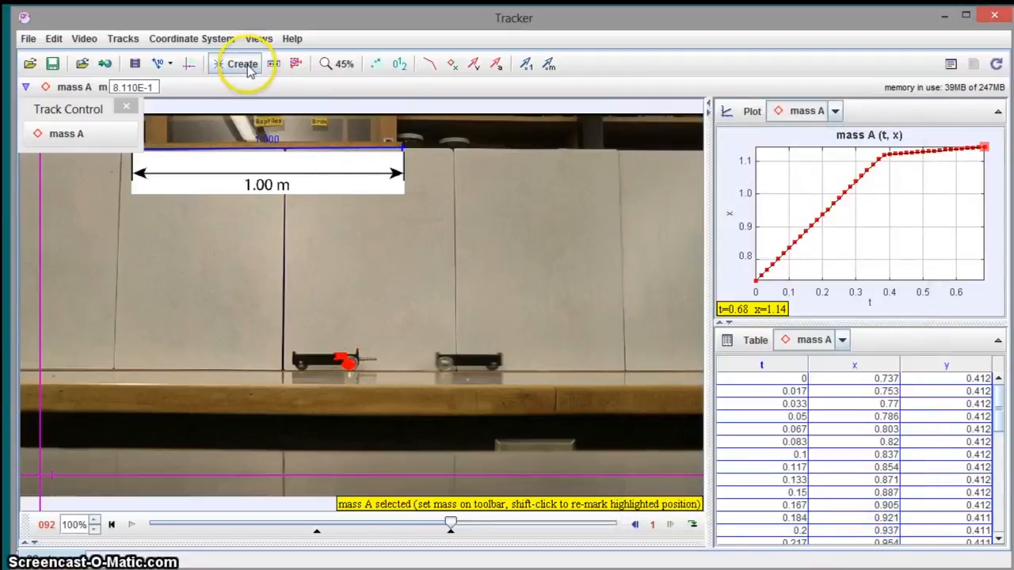
Create point mass track mass B with mass 0.821 and bring up its autotracker
left_click(242, 63)
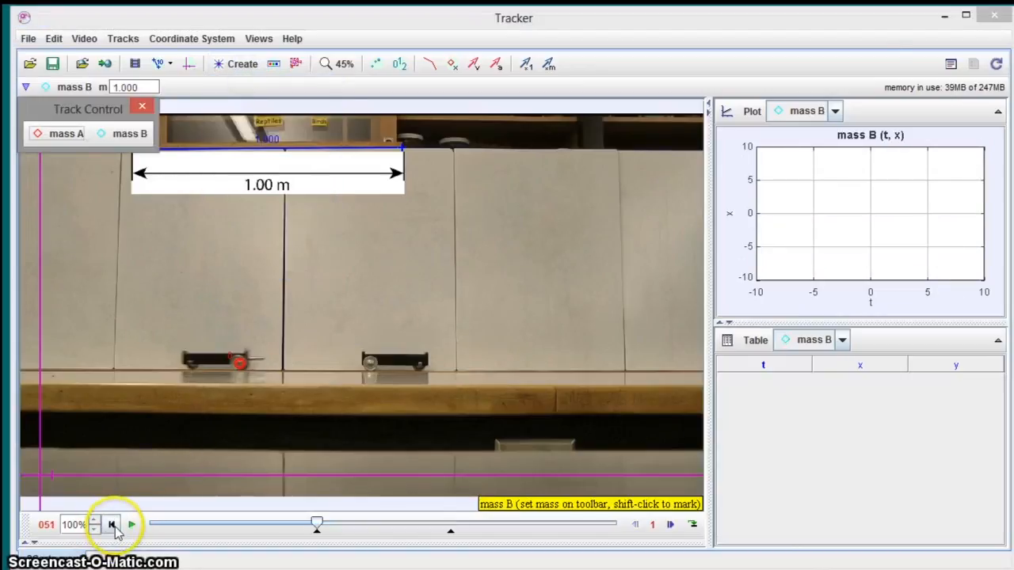
left_click(130, 133)
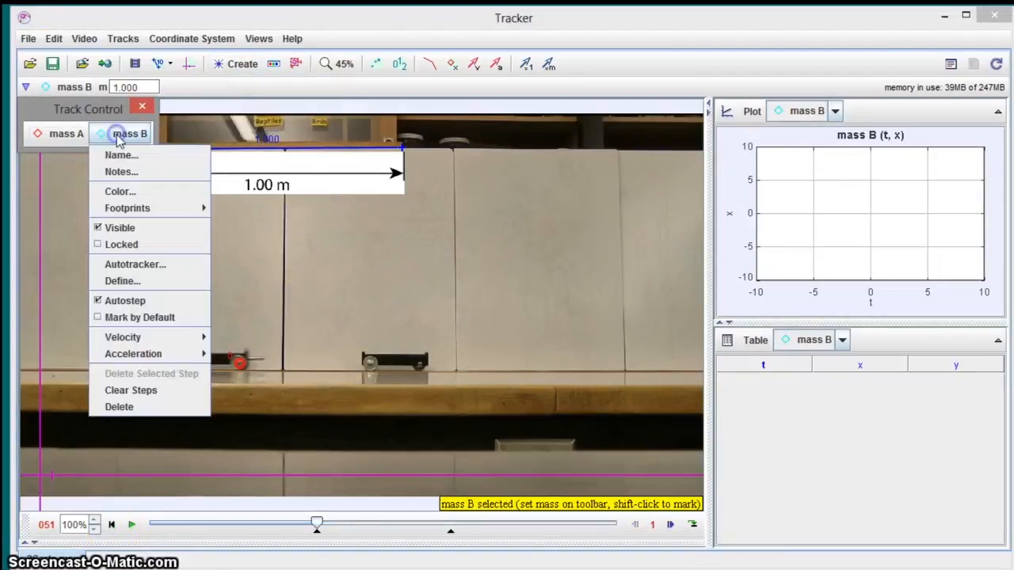
mouse_move(135, 264)
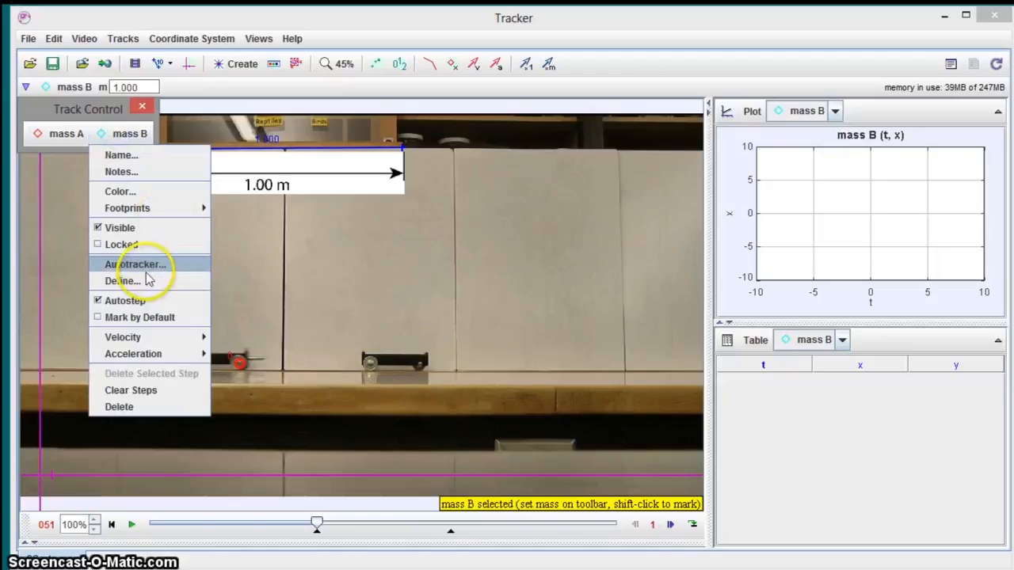
left_click(121, 280)
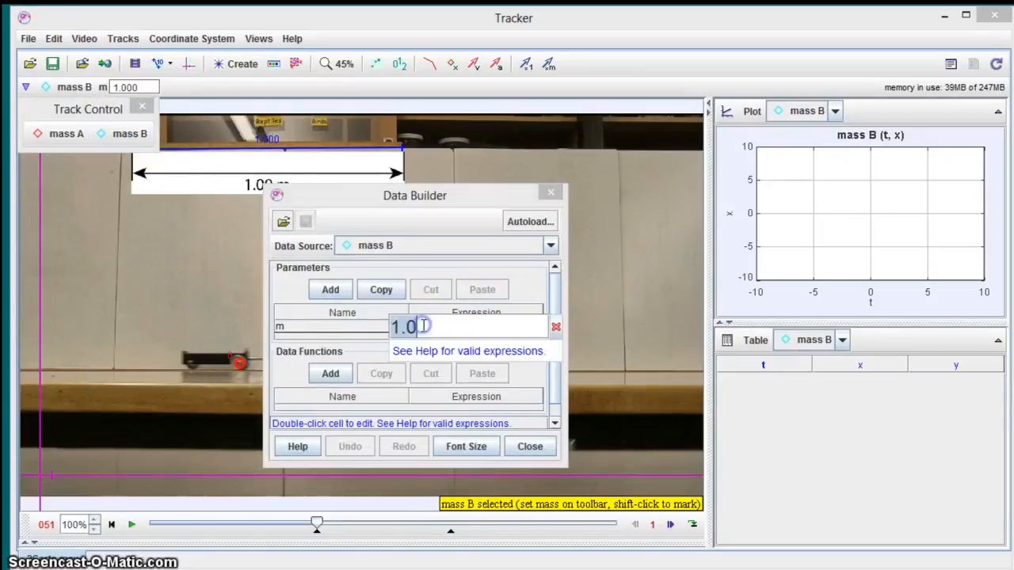
type(".821")
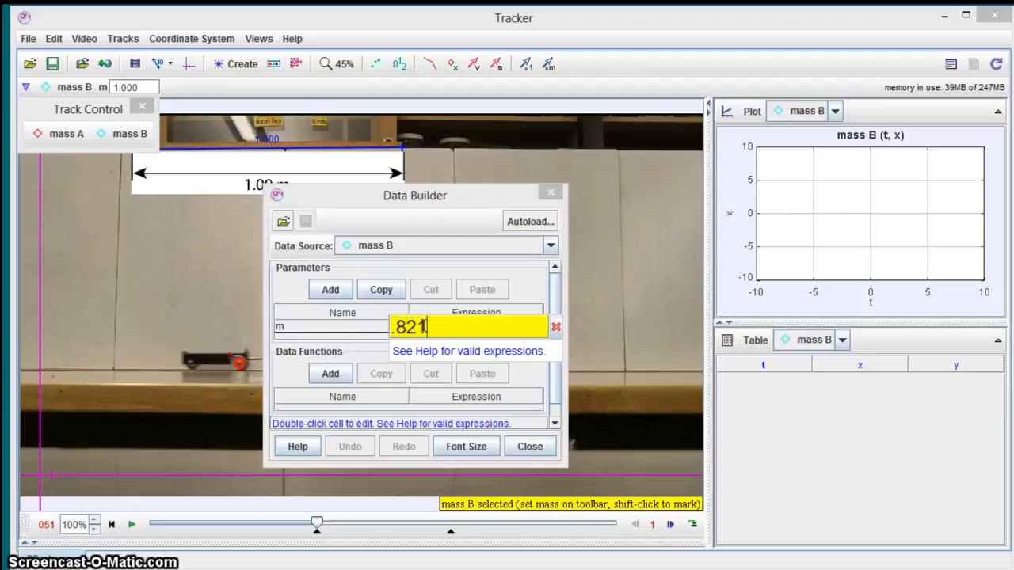
mouse_move(473, 354)
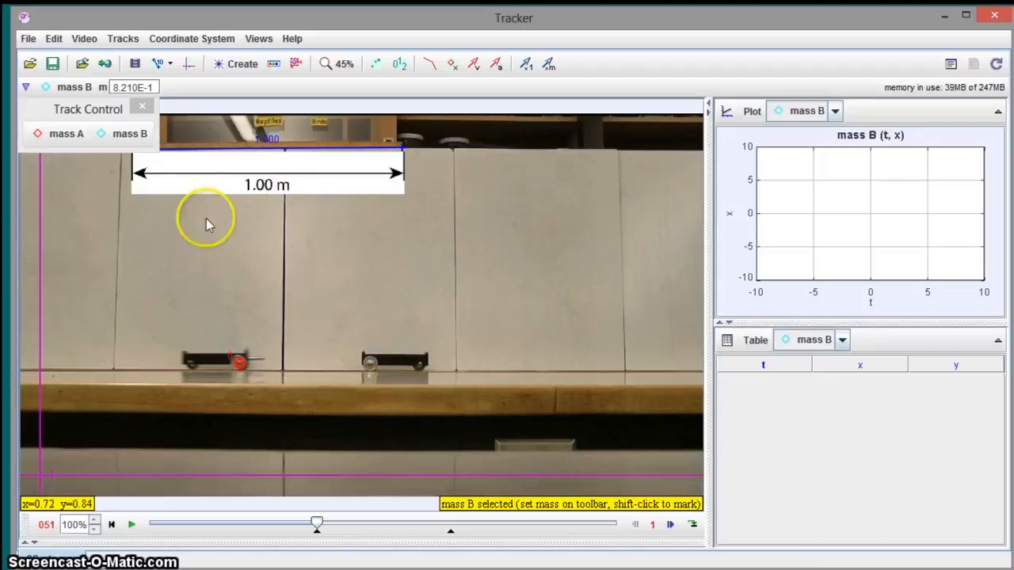
right_click(129, 133)
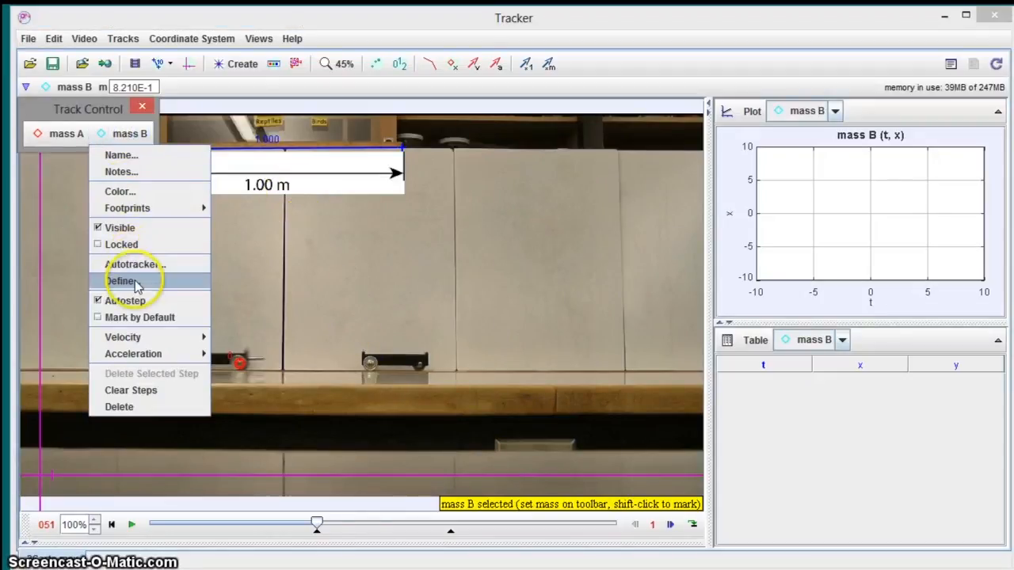
left_click(135, 264)
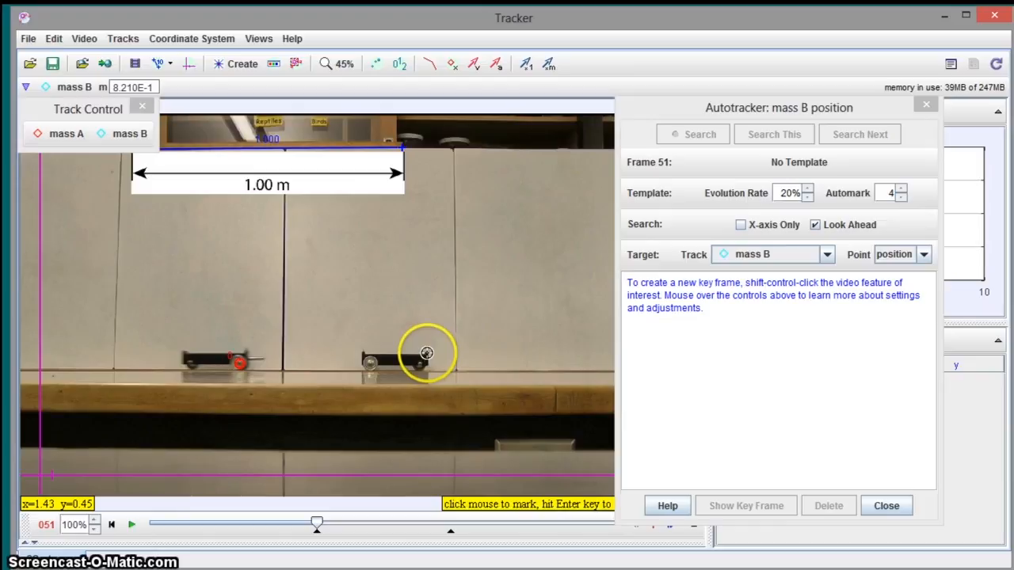
Autotrack mass B's cart through frame 92, then close the Autotracker
left_click(426, 354)
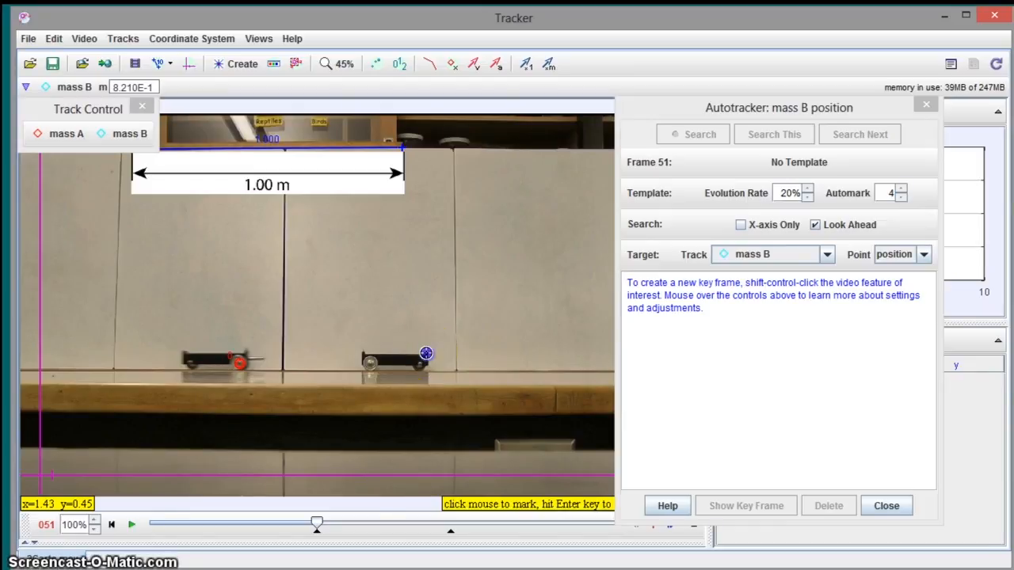
left_click(693, 134)
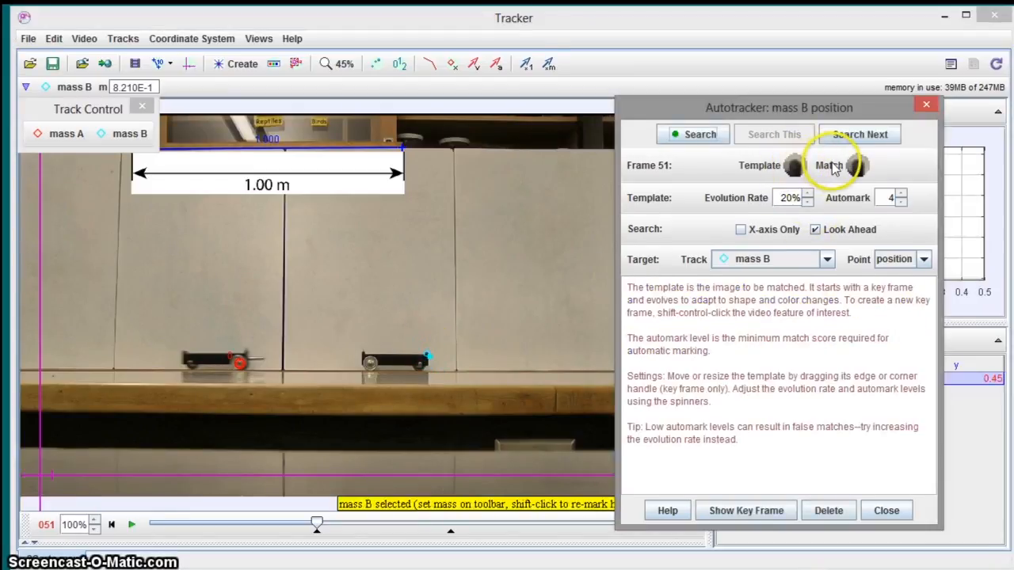
left_click(693, 134)
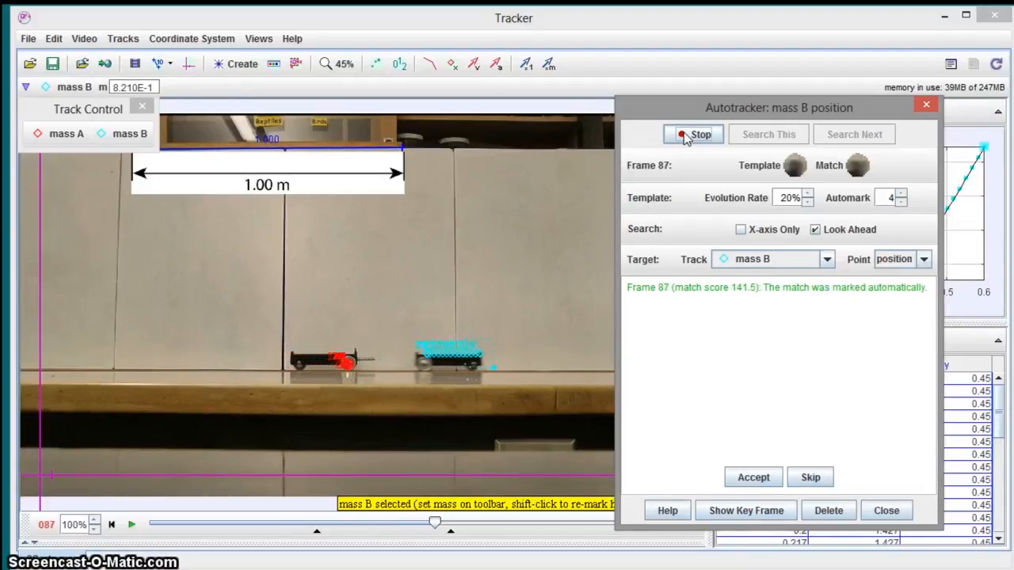
left_click(693, 134)
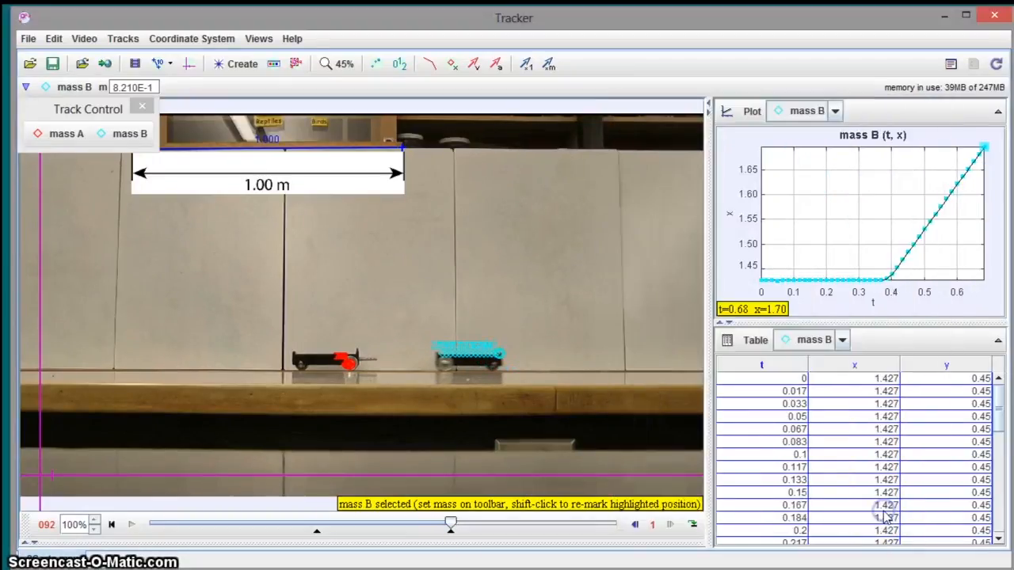
mouse_move(682, 283)
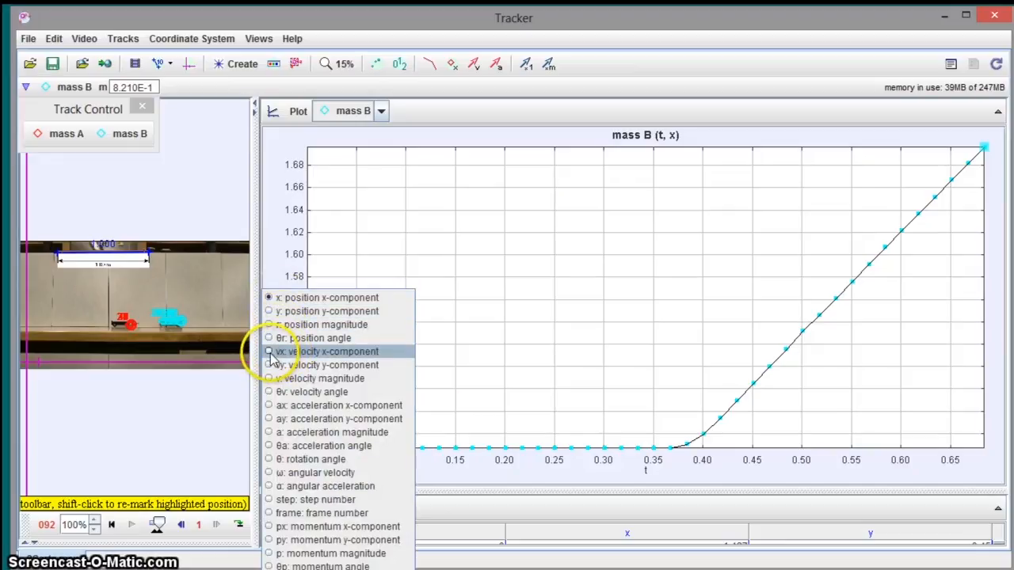
Switch mass B's graph vertical axis to vx, the x-velocity component
left_click(269, 352)
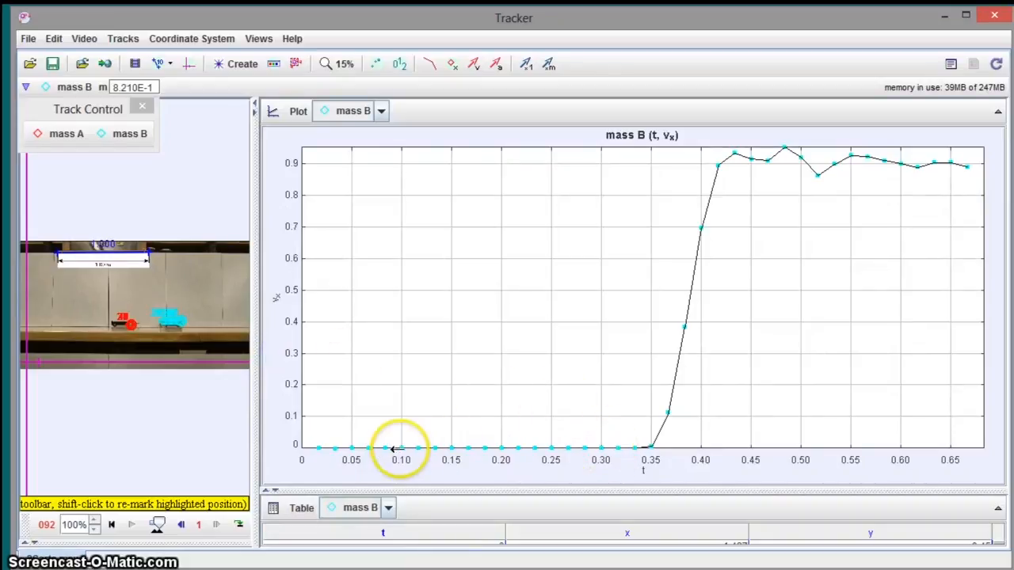
mouse_move(760, 163)
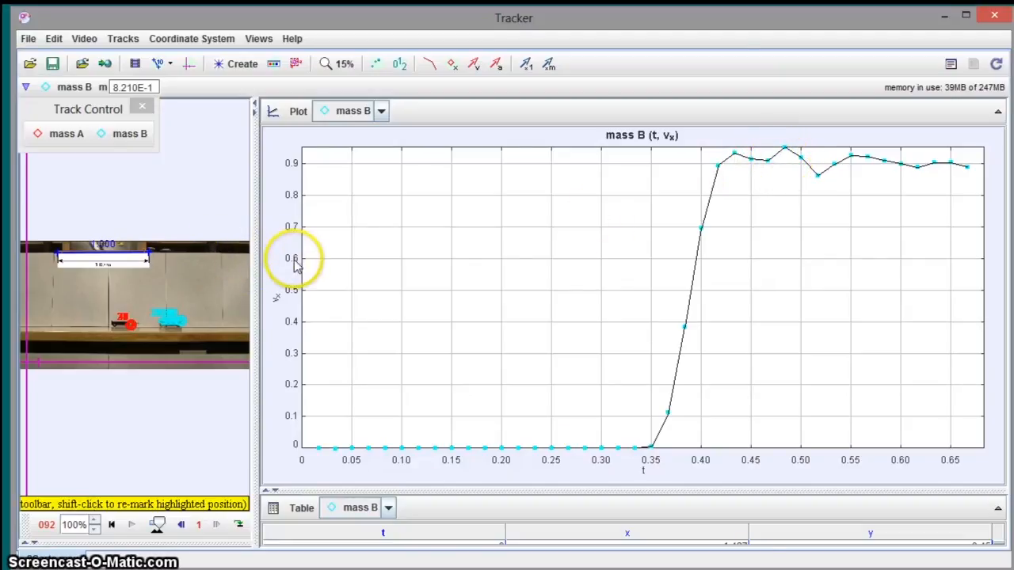
mouse_move(297, 292)
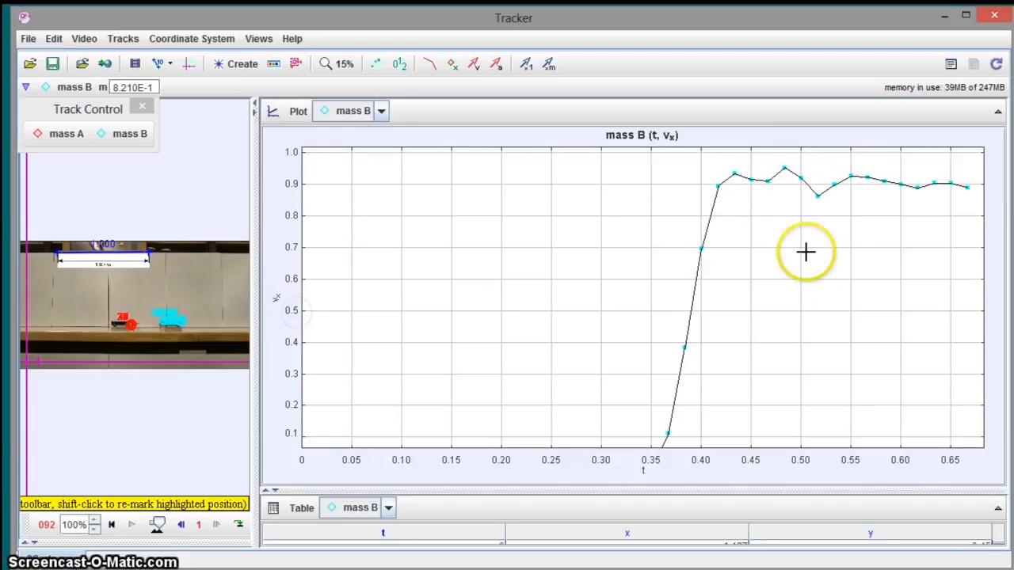
mouse_move(759, 185)
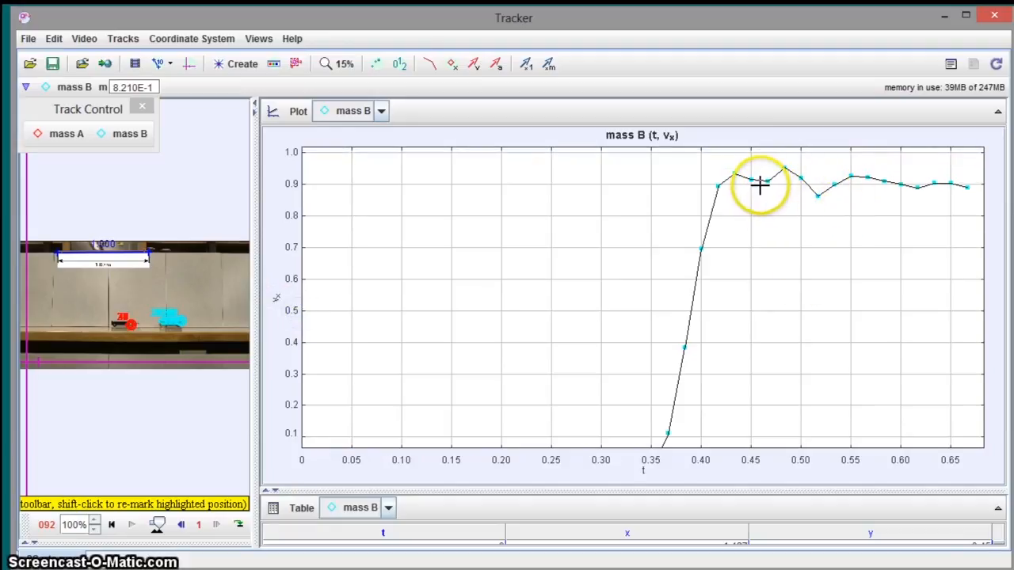
mouse_move(759, 184)
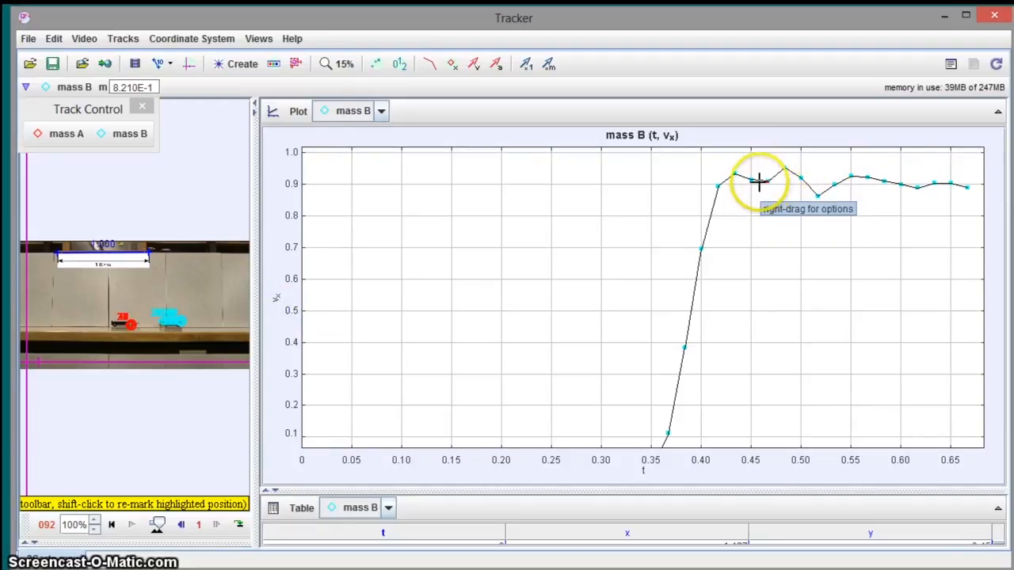
mouse_move(960, 184)
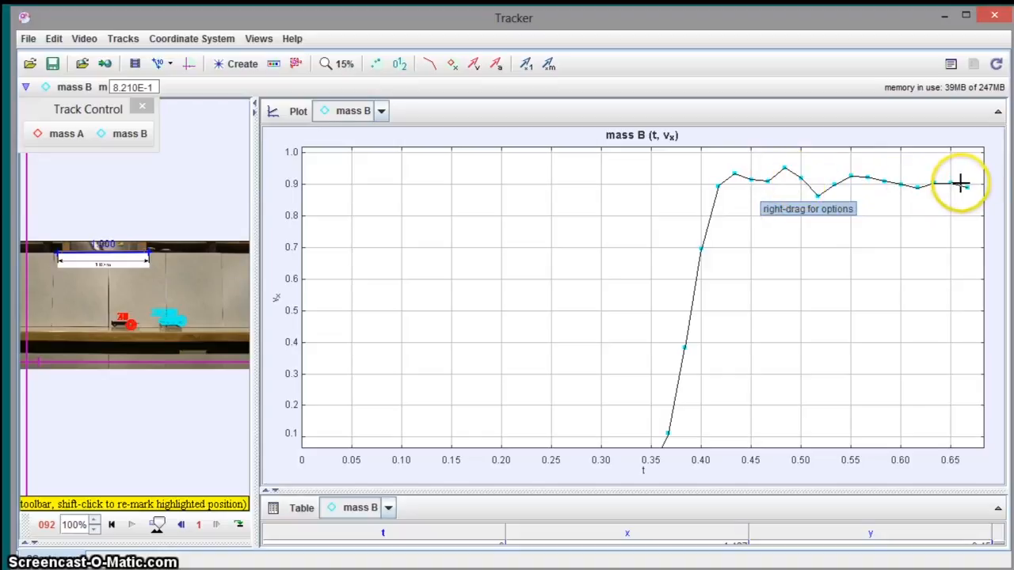
mouse_move(769, 173)
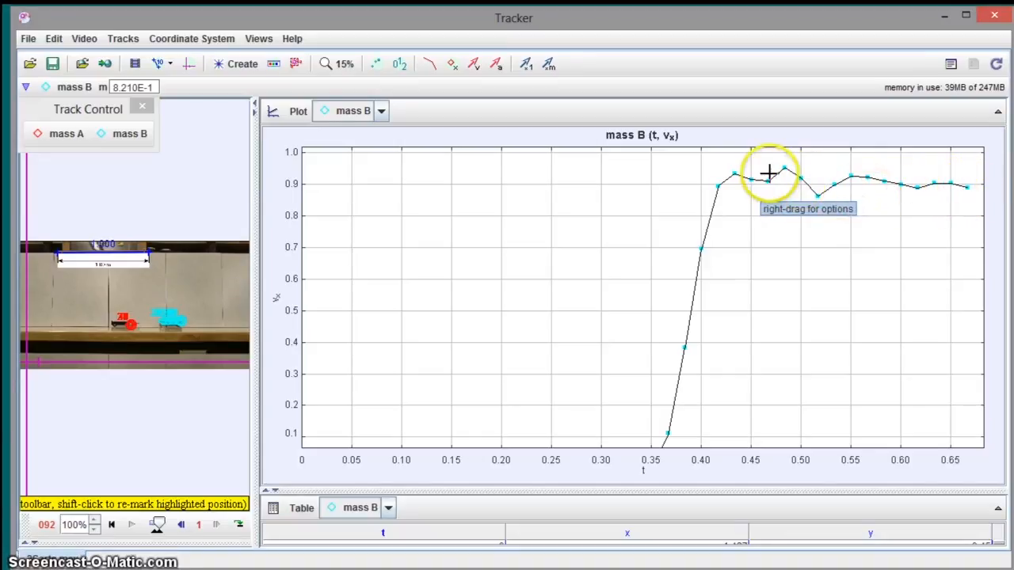
mouse_move(873, 208)
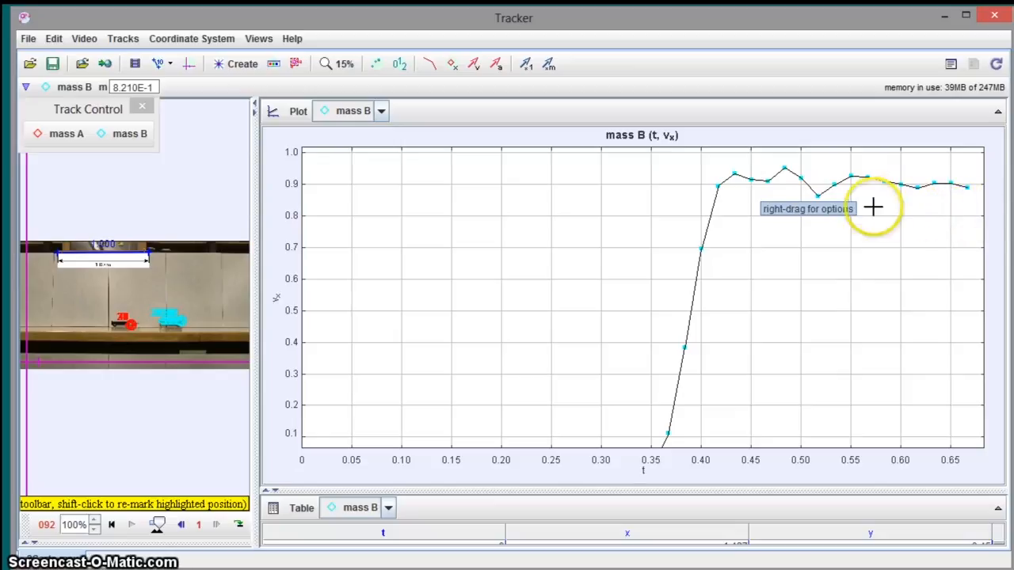
mouse_move(773, 172)
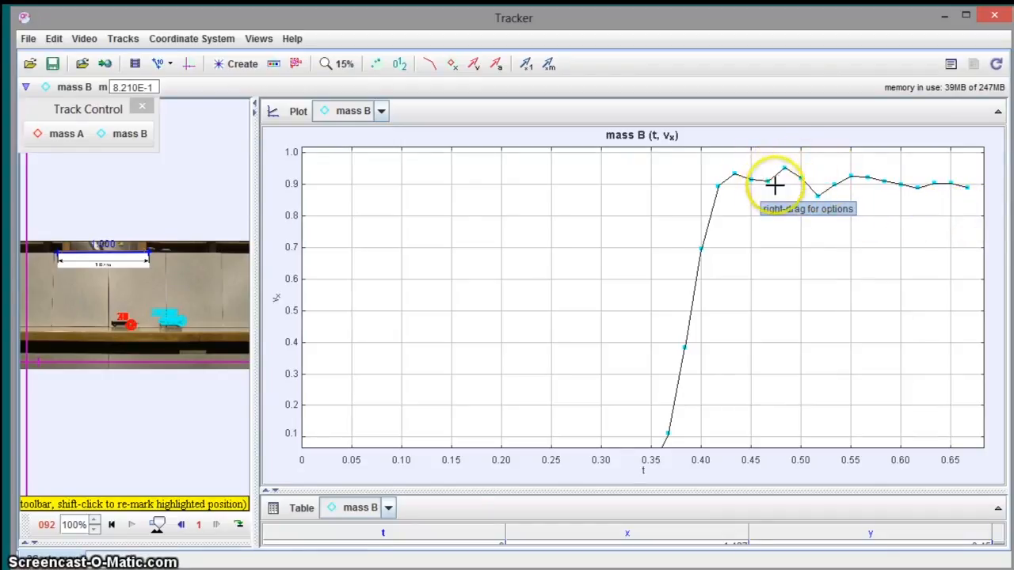
mouse_move(810, 181)
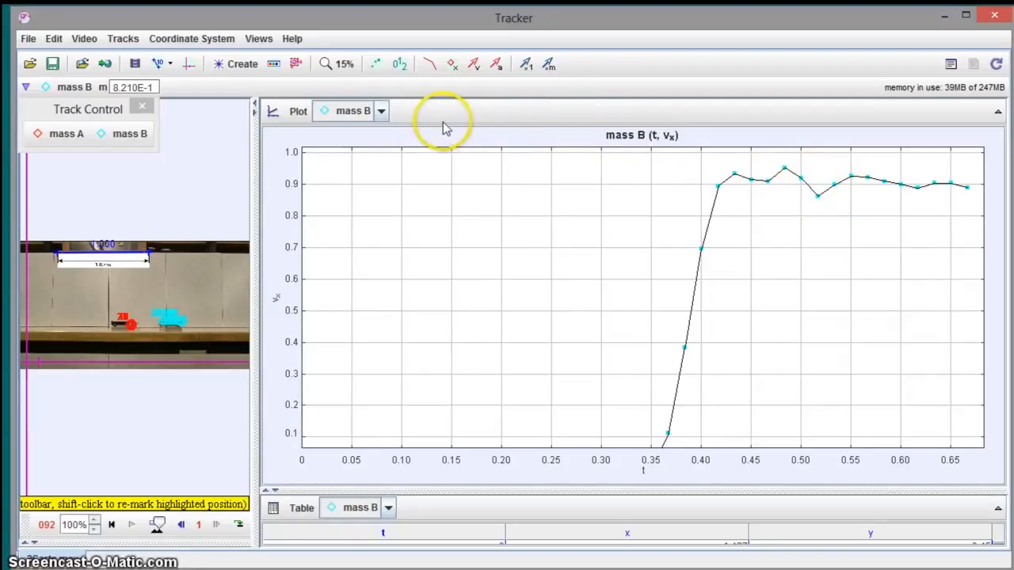
Graph mass A's x-velocity versus time and select its data point near t = 0.47
left_click(381, 111)
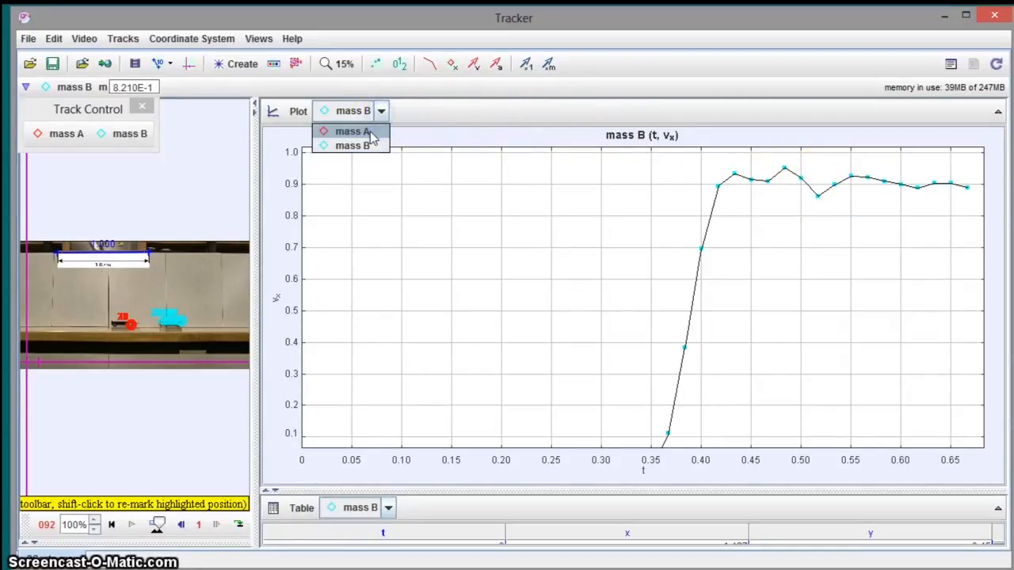
left_click(353, 131)
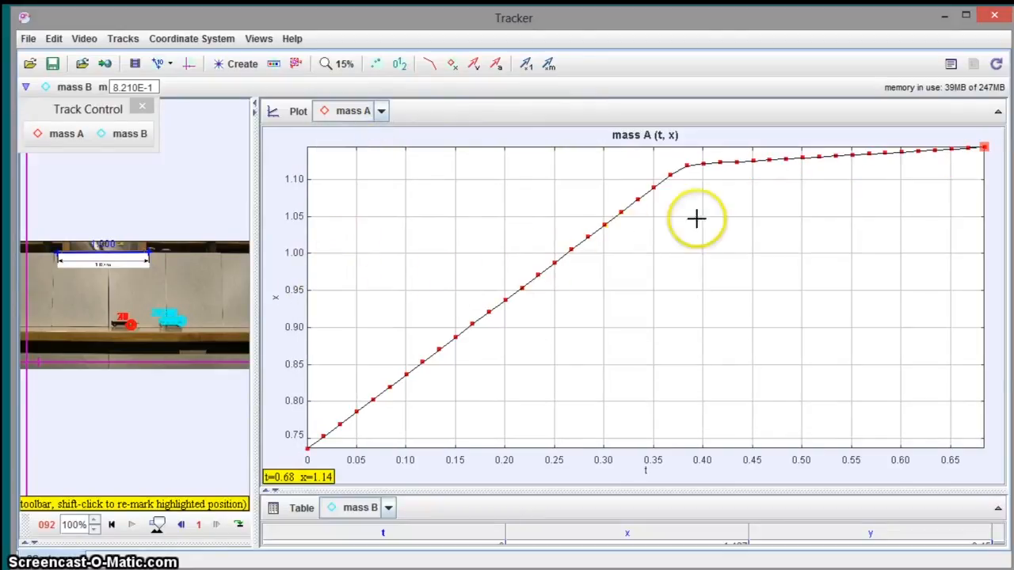
left_click(275, 298)
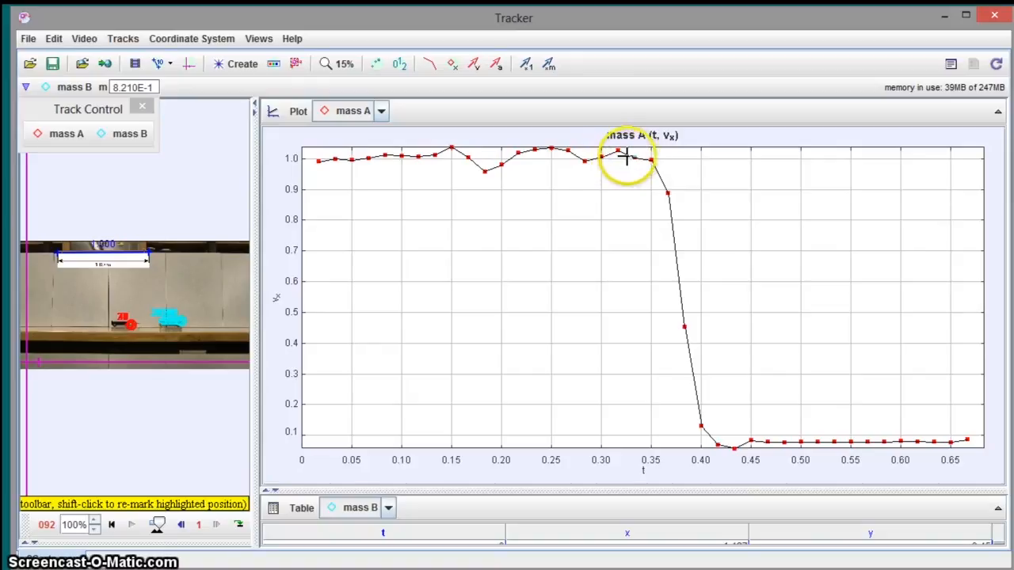
mouse_move(636, 166)
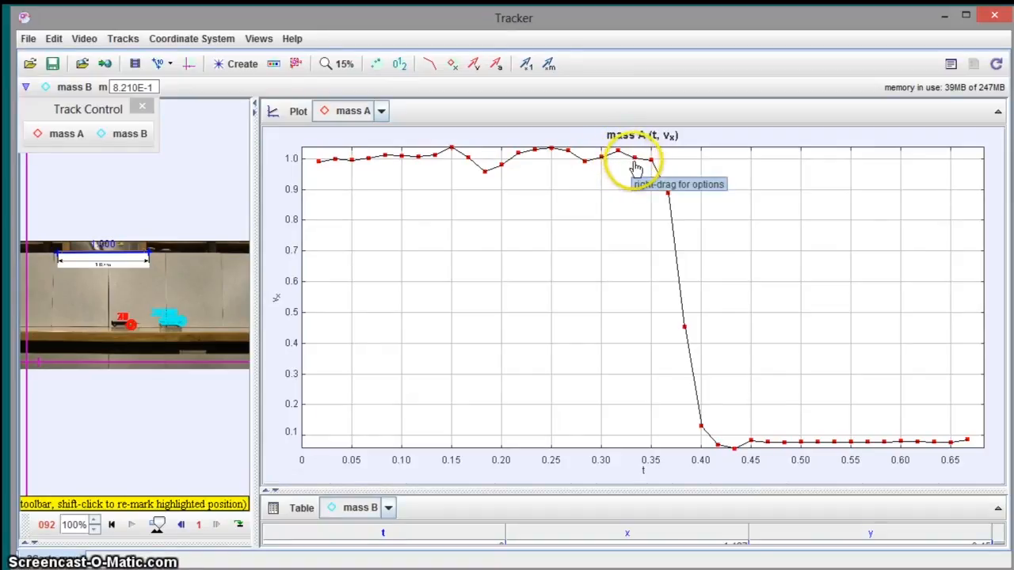
mouse_move(757, 443)
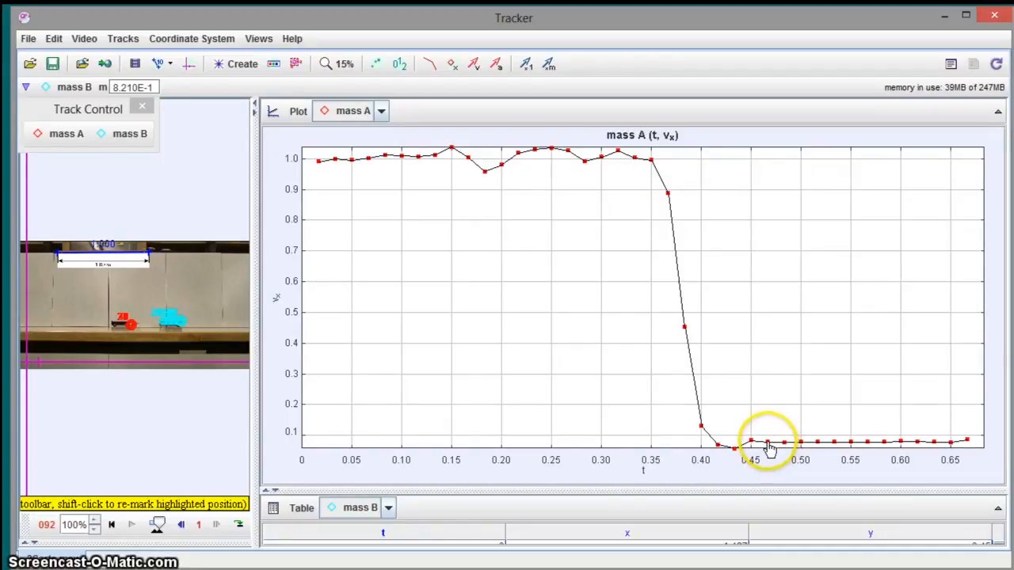
mouse_move(772, 448)
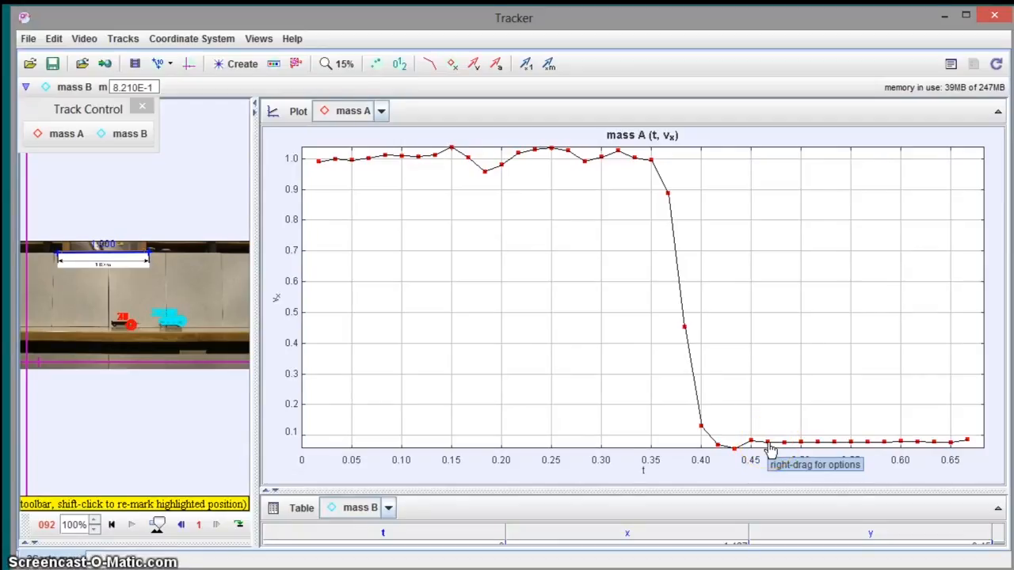
left_click(769, 441)
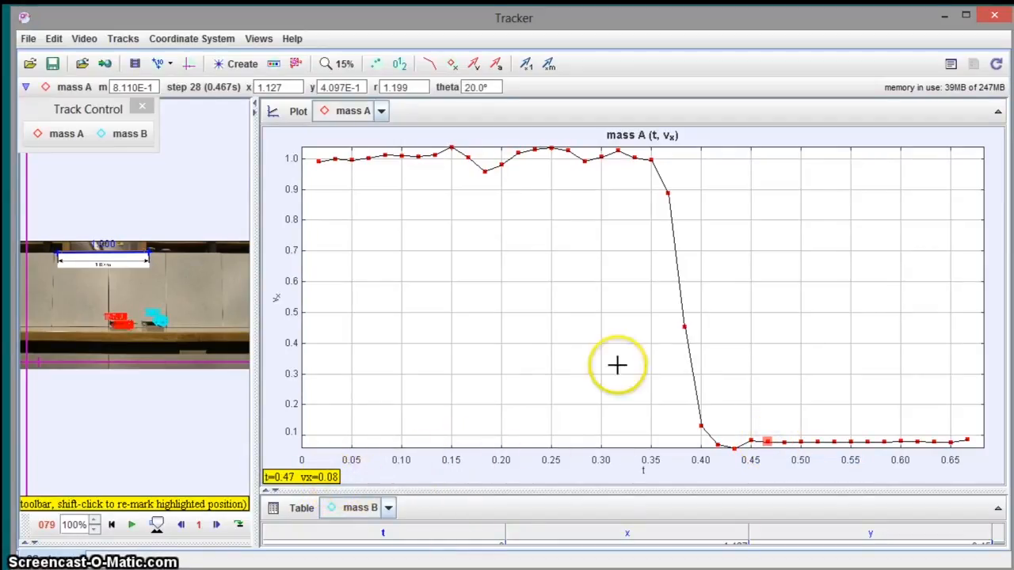
mouse_move(587, 172)
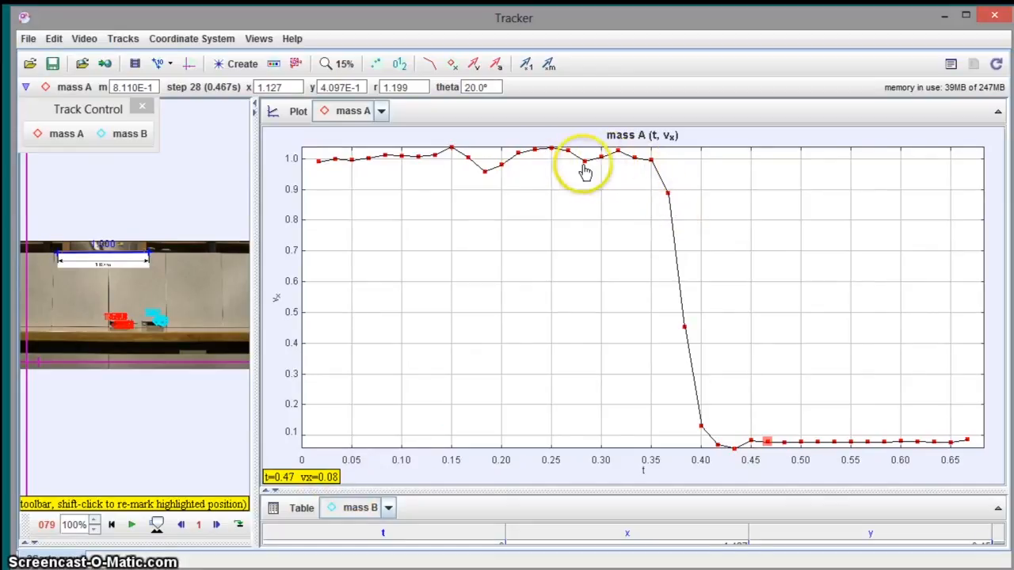
mouse_move(602, 163)
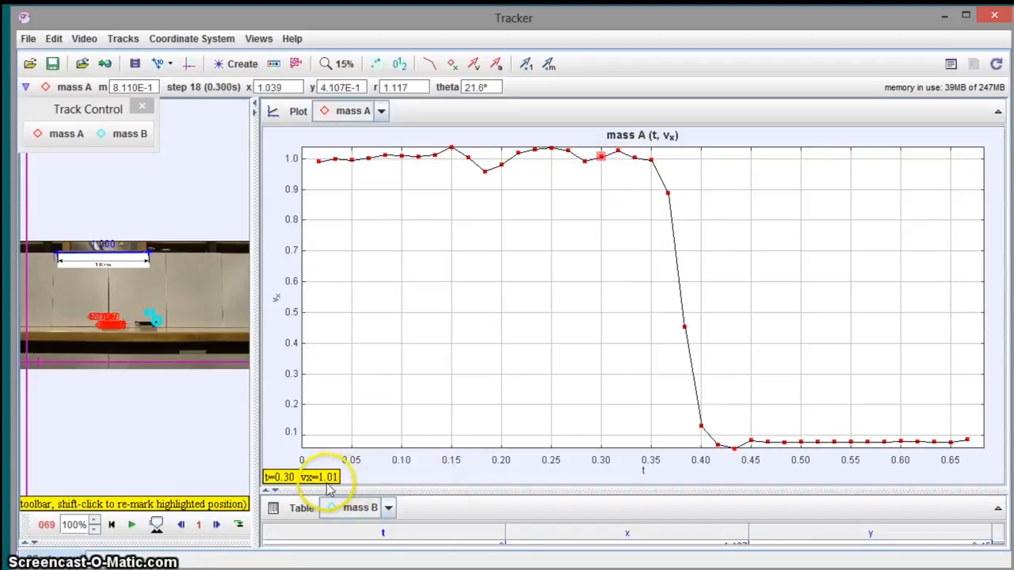
mouse_move(467, 343)
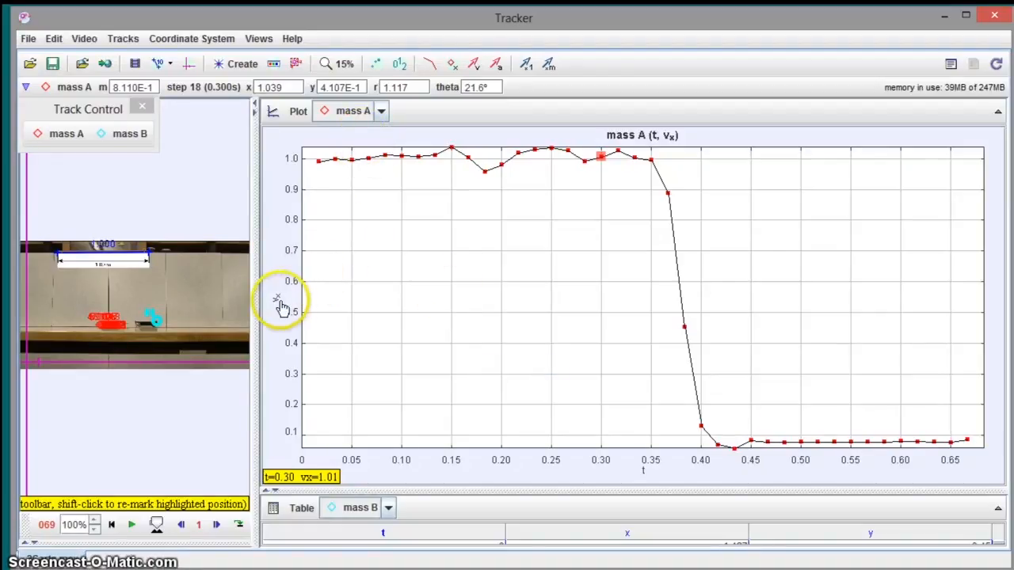
Plot mass A's x-momentum, about 0.81 falling to 0.06, then switch the plot to mass B
left_click(273, 285)
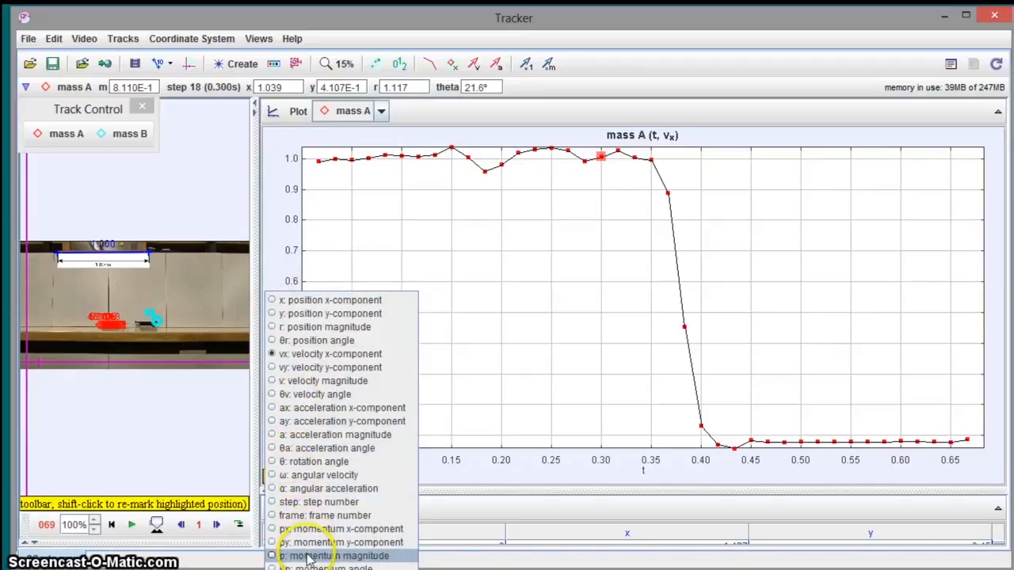
left_click(340, 530)
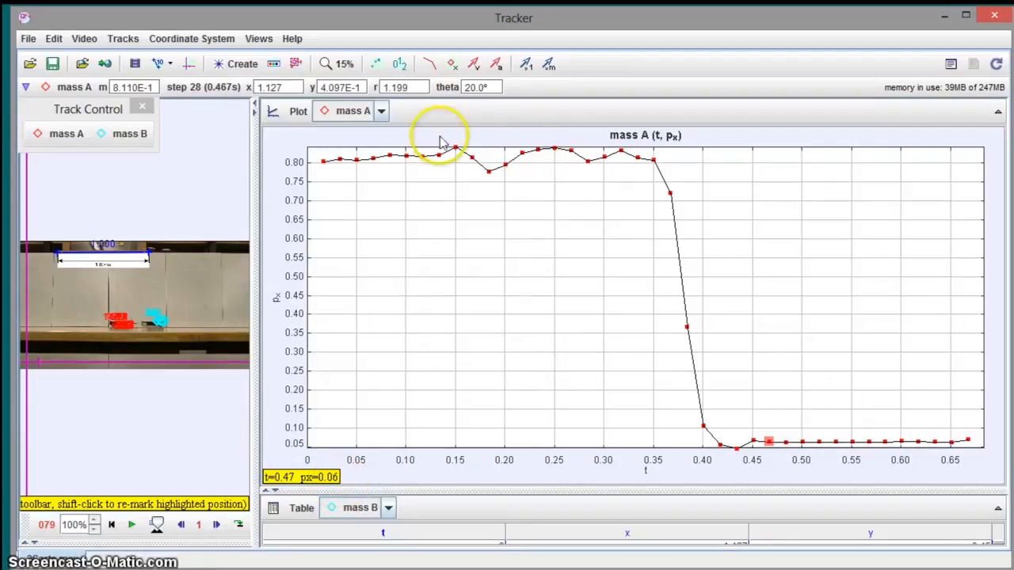
left_click(381, 111)
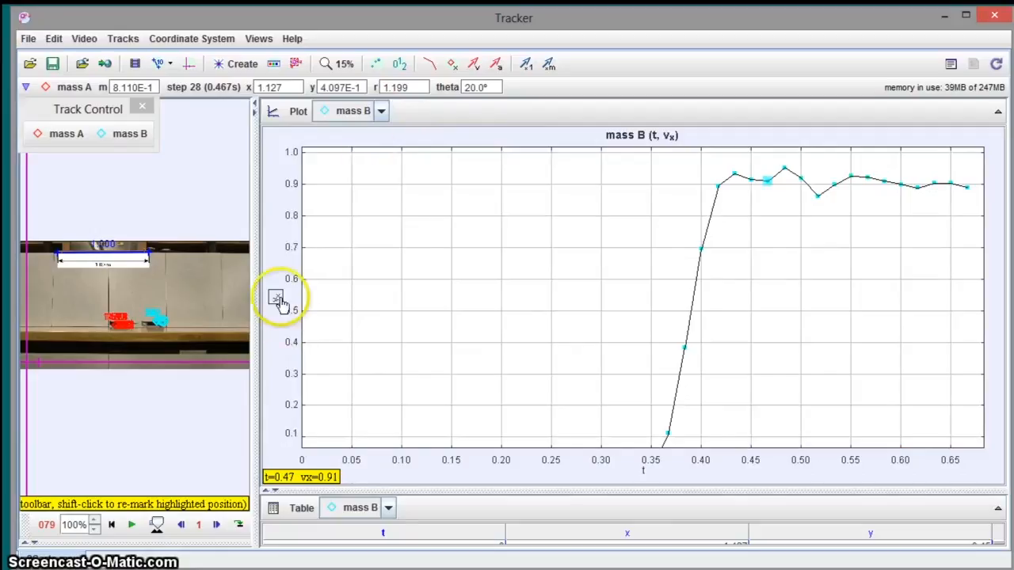
Set mass B's graph vertical axis to px, the x-momentum component
left_click(281, 299)
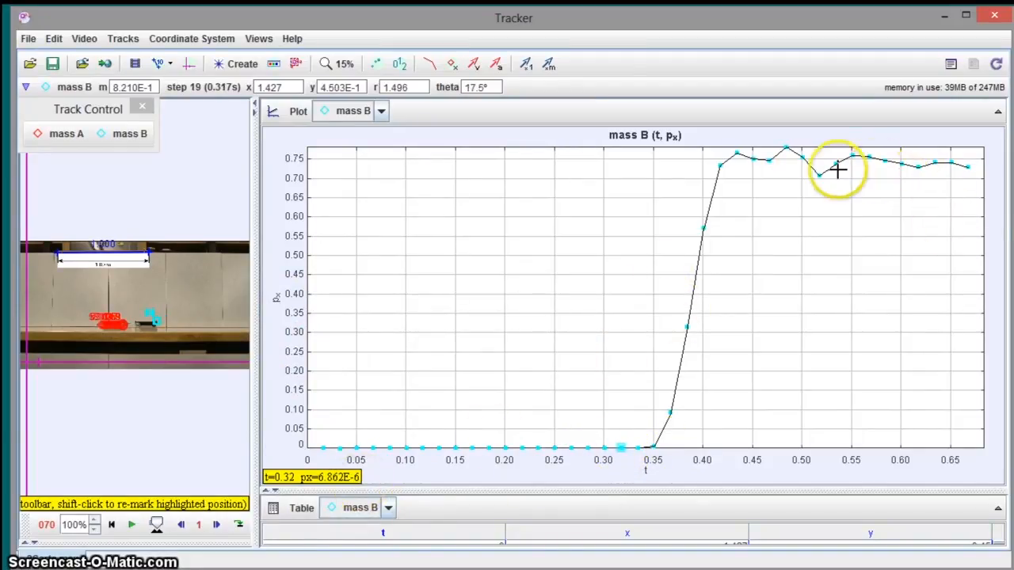
mouse_move(772, 170)
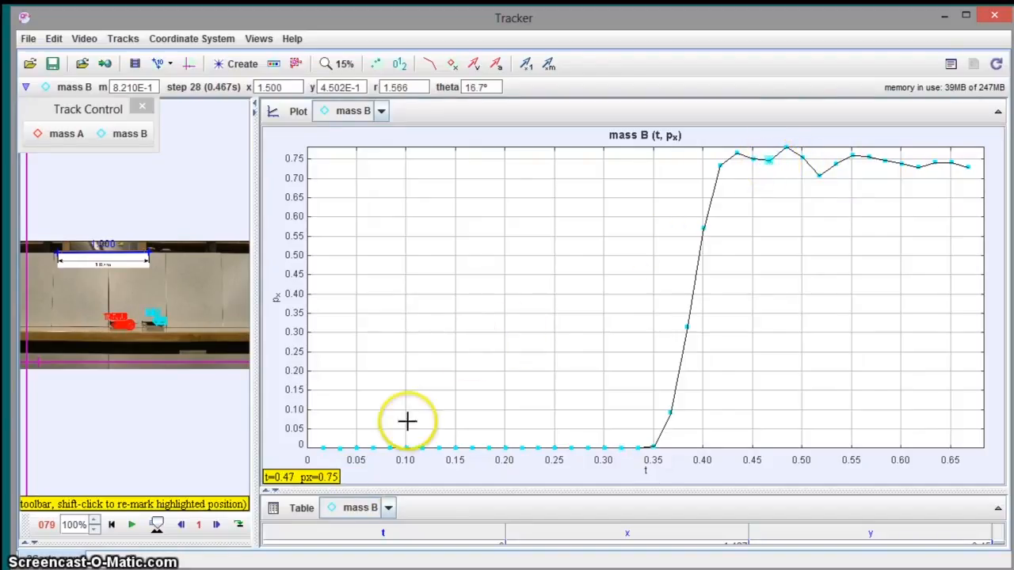
mouse_move(499, 257)
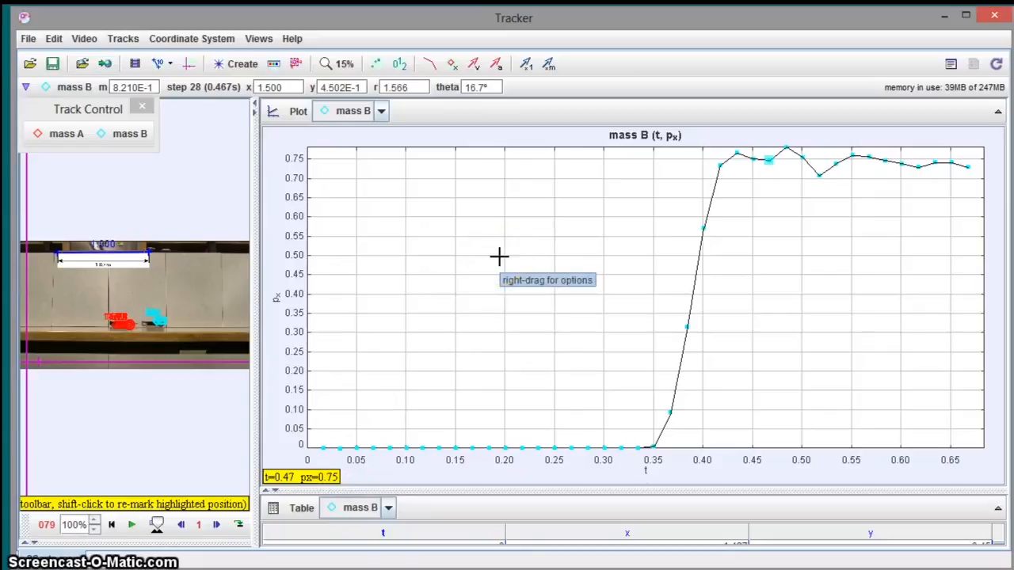